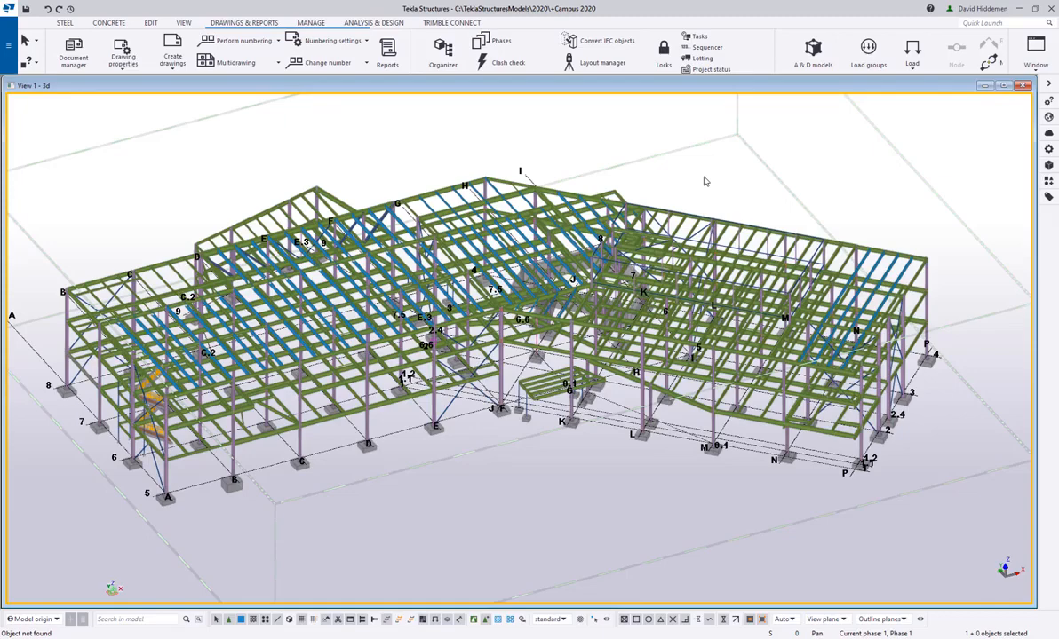
pyautogui.moveTo(721, 192)
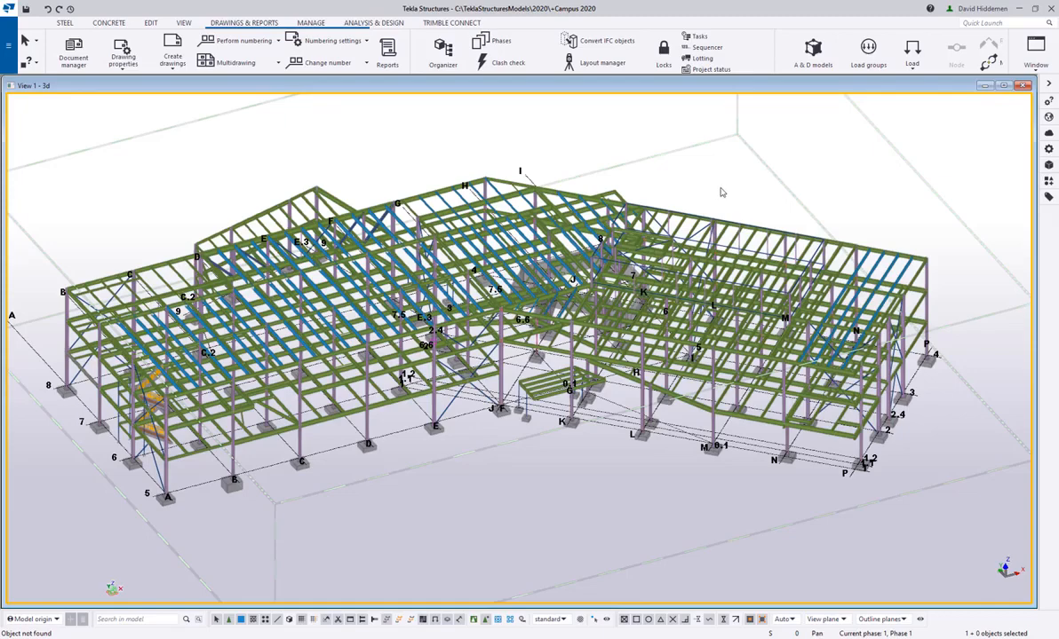
pyautogui.moveTo(842, 196)
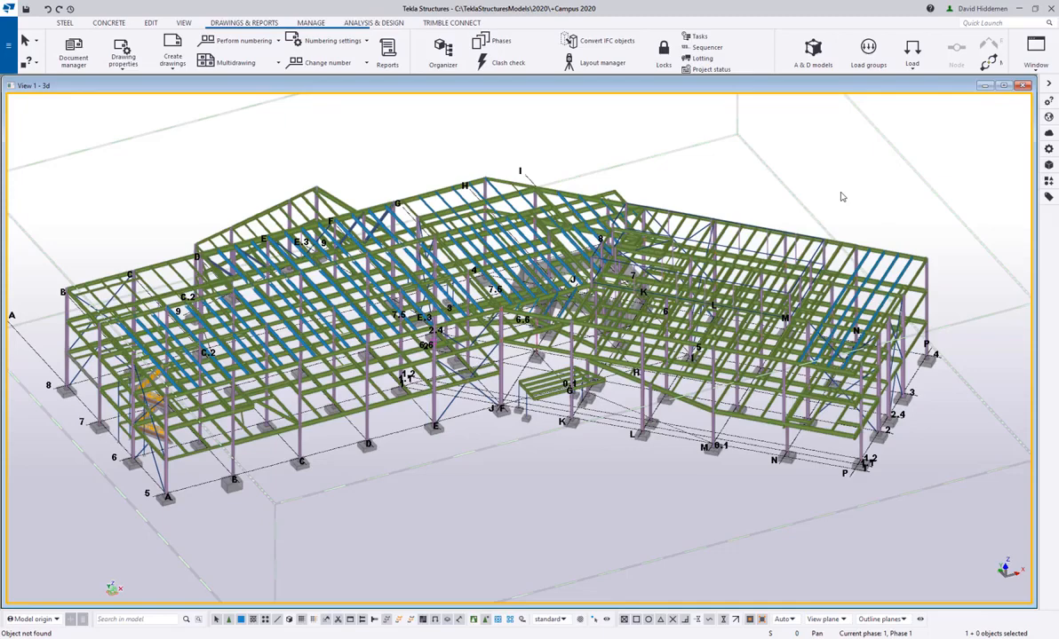
pyautogui.moveTo(884, 217)
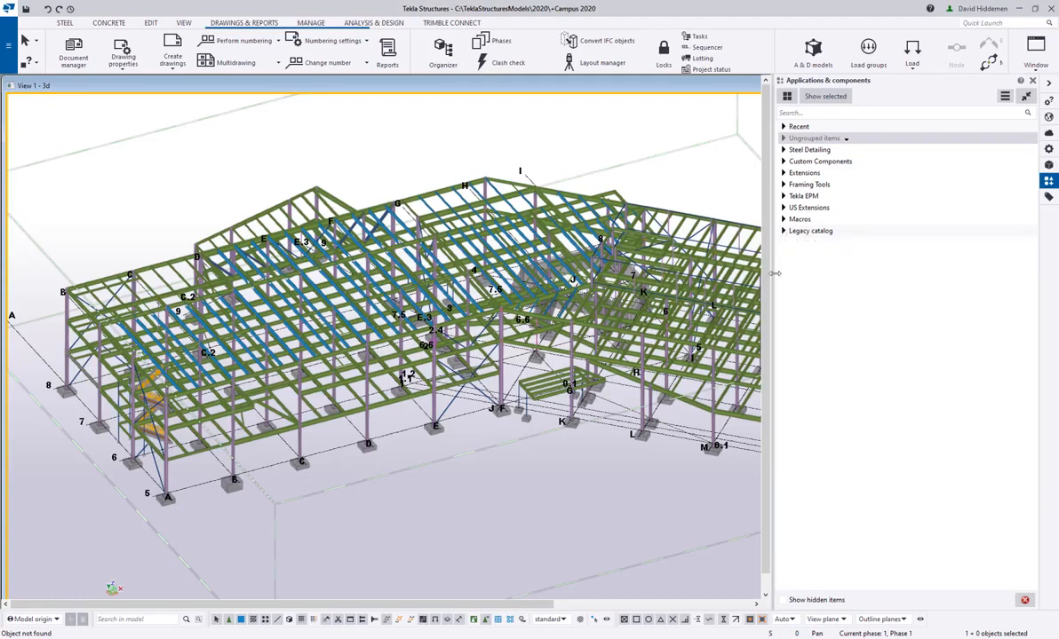
pyautogui.moveTo(888, 363)
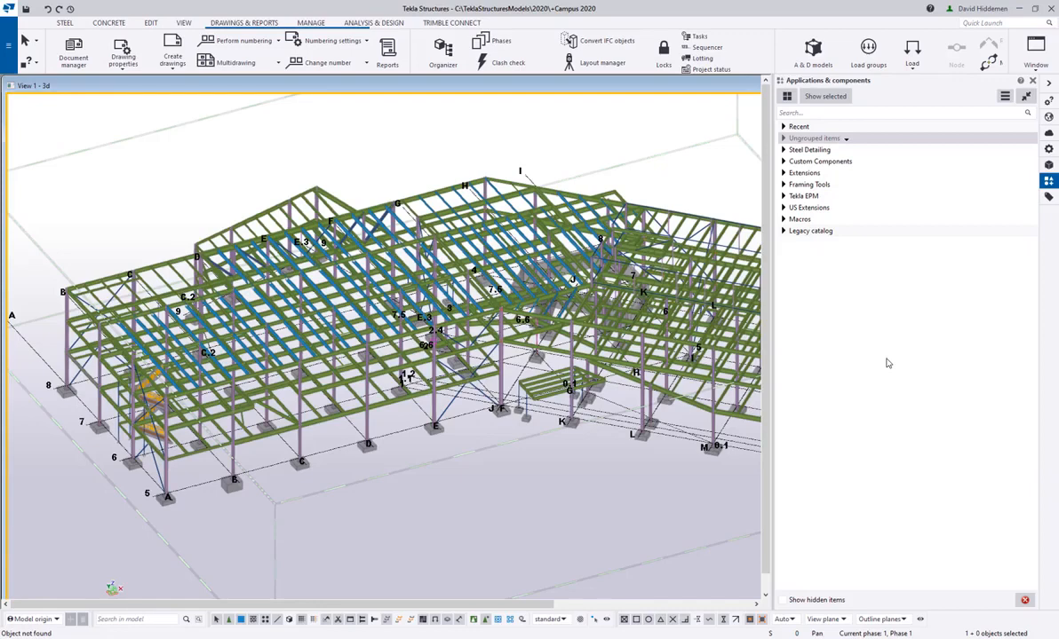
pyautogui.moveTo(881, 352)
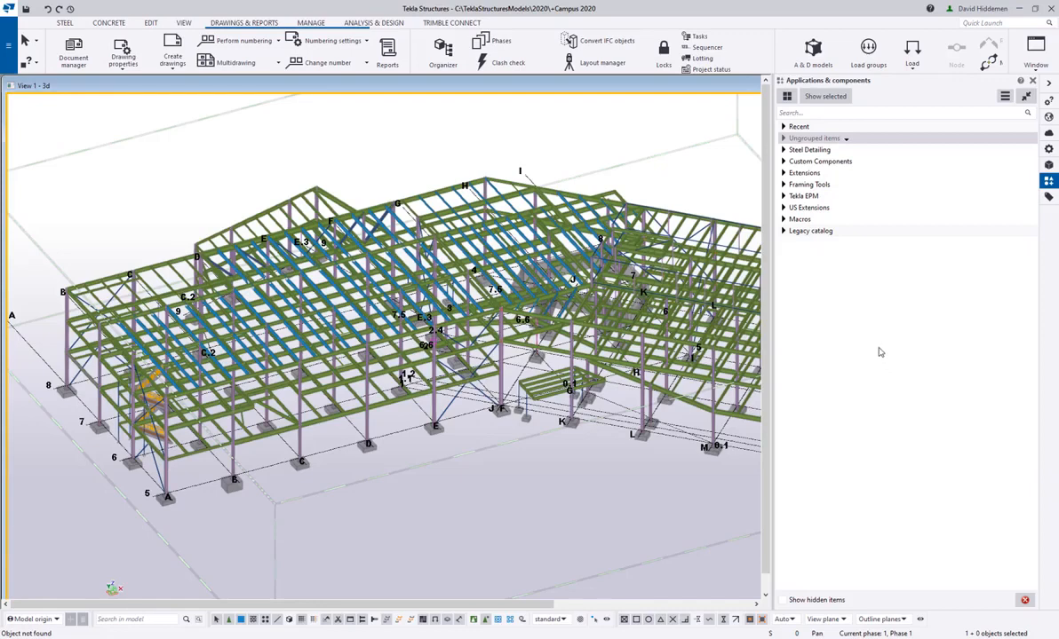
# - Expand Steel Detailing > Beam to beam connections to view the thumbnails, then collapse both again
pyautogui.click(785, 149)
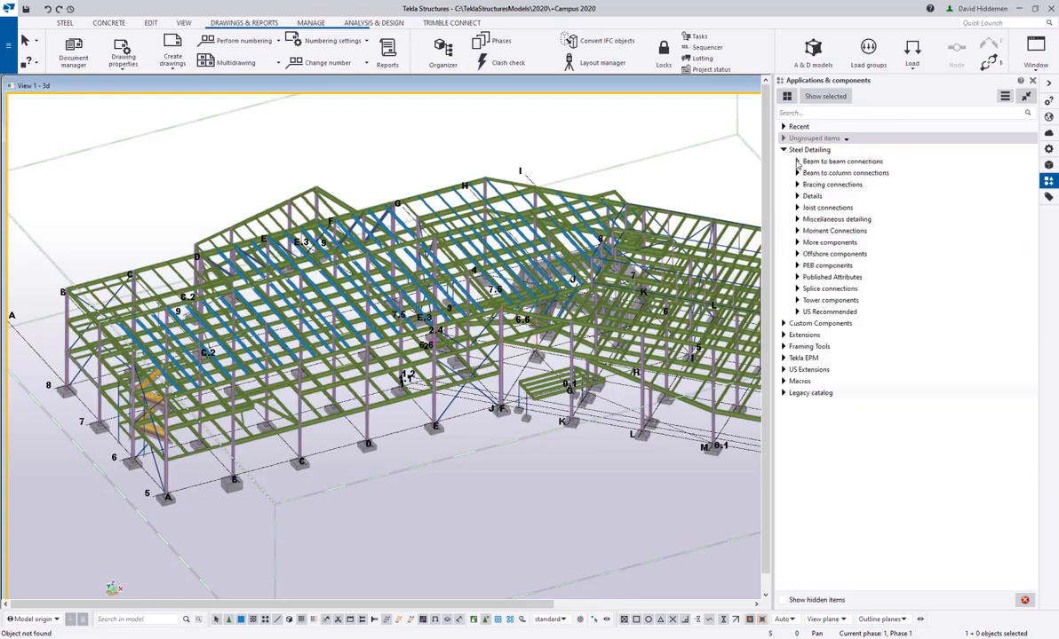
pyautogui.click(799, 160)
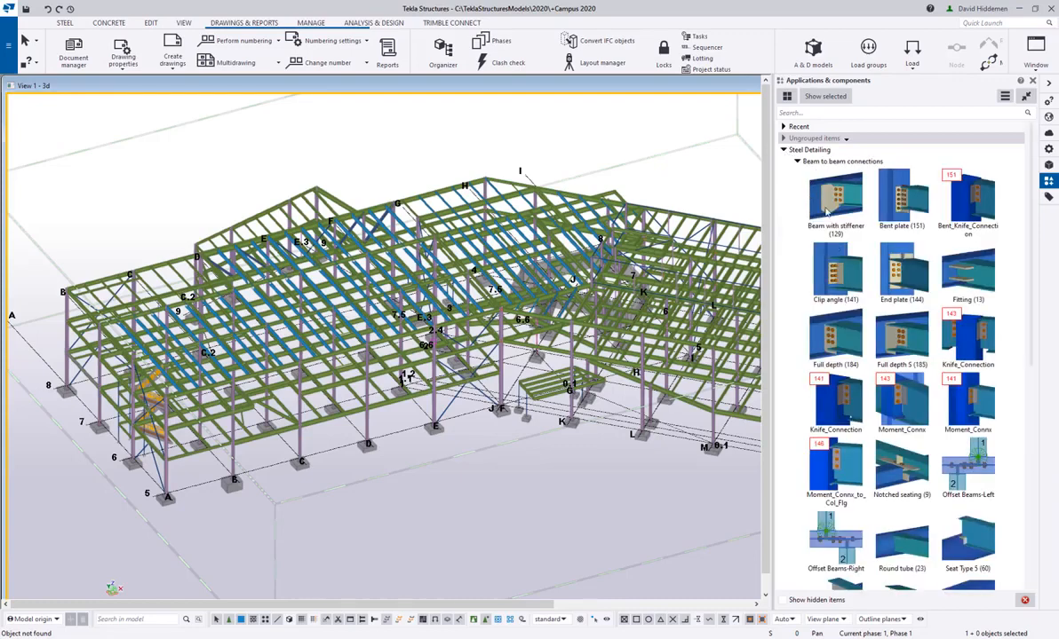
pyautogui.click(799, 160)
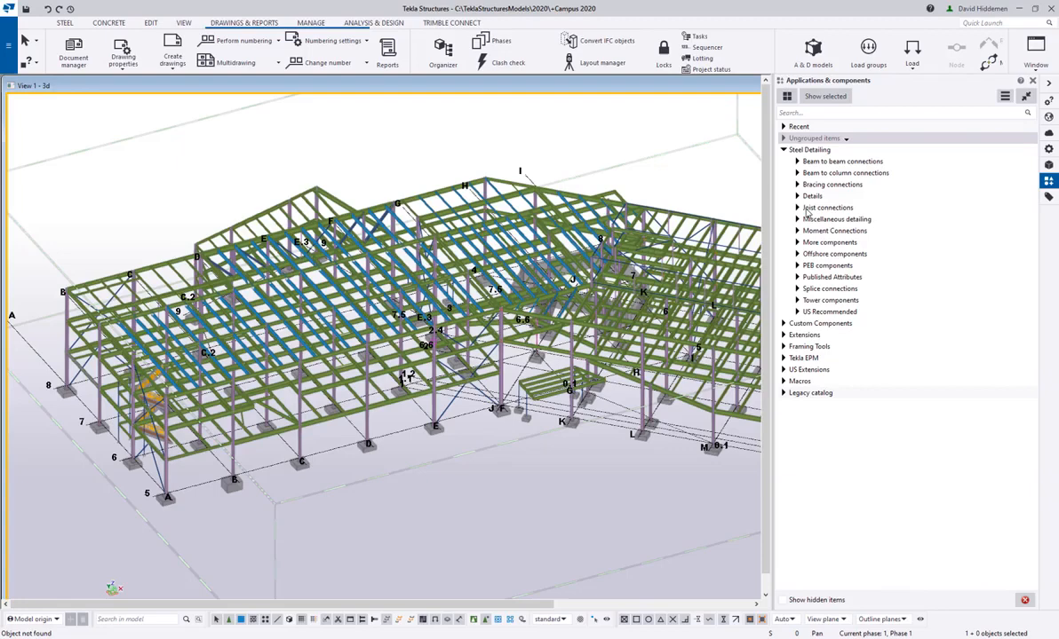
pyautogui.click(785, 150)
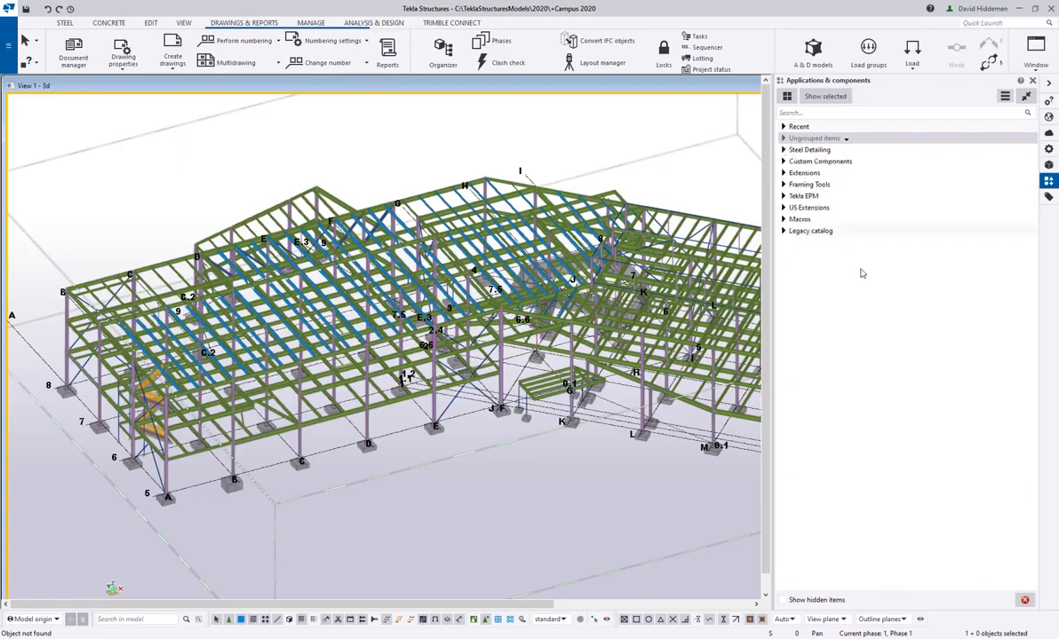
pyautogui.moveTo(870, 393)
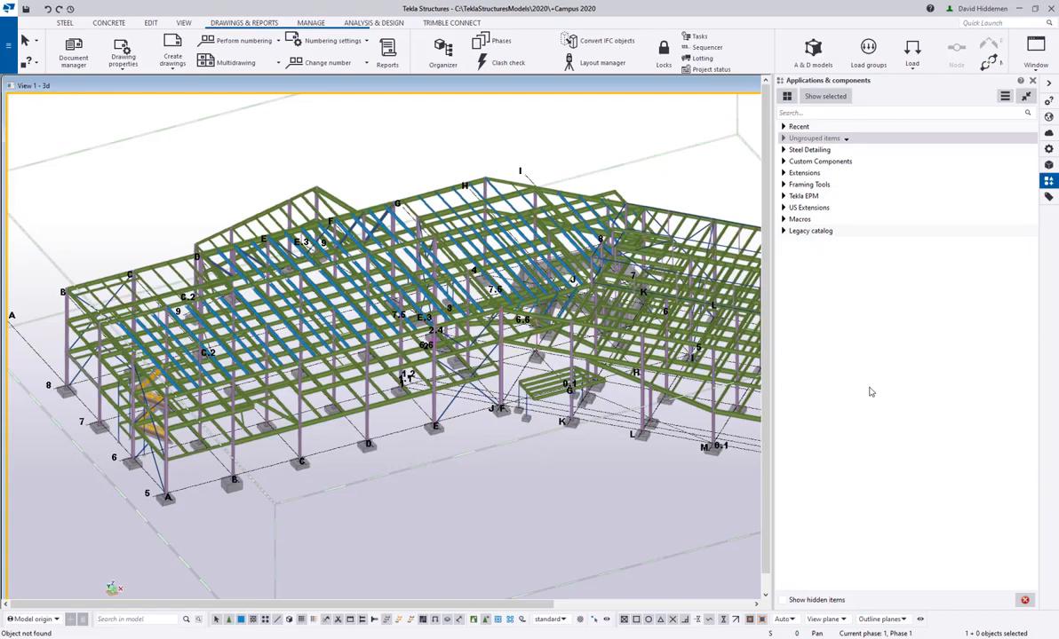
pyautogui.moveTo(846, 242)
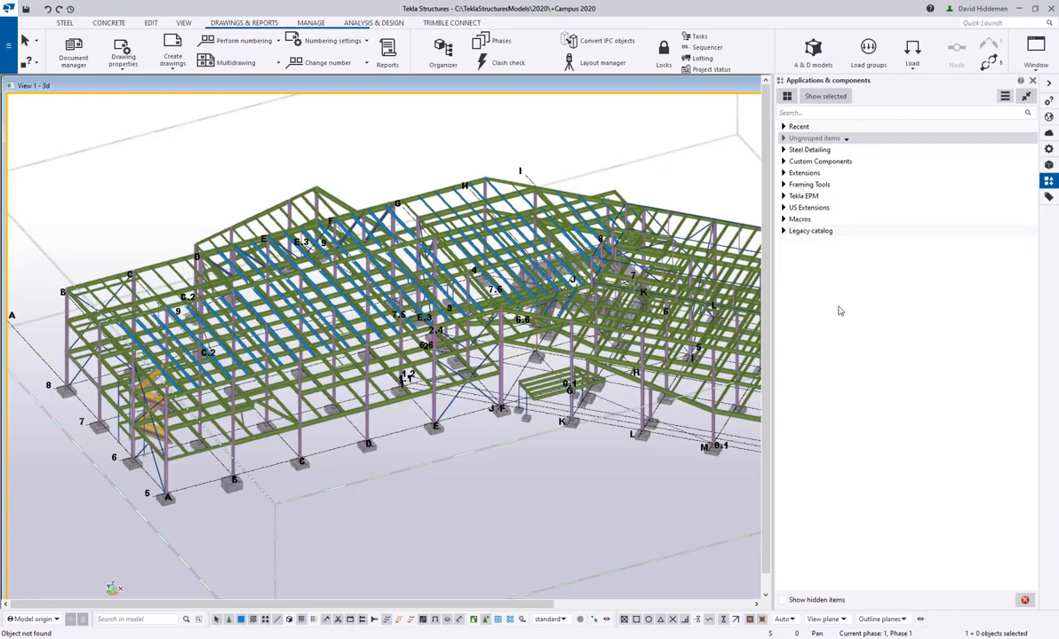
pyautogui.moveTo(842, 231)
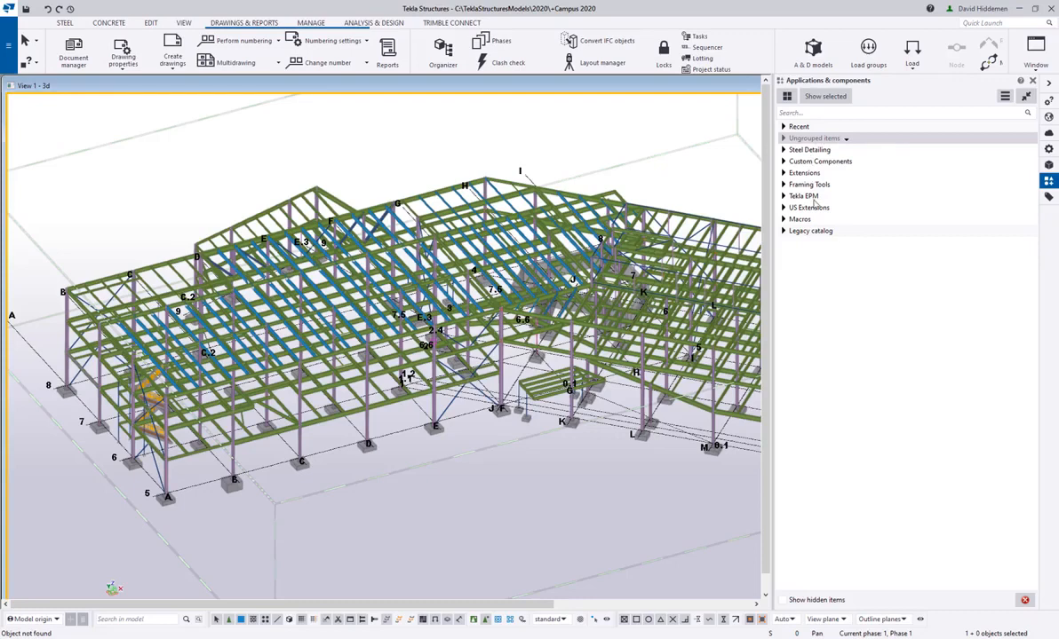
pyautogui.moveTo(842, 231)
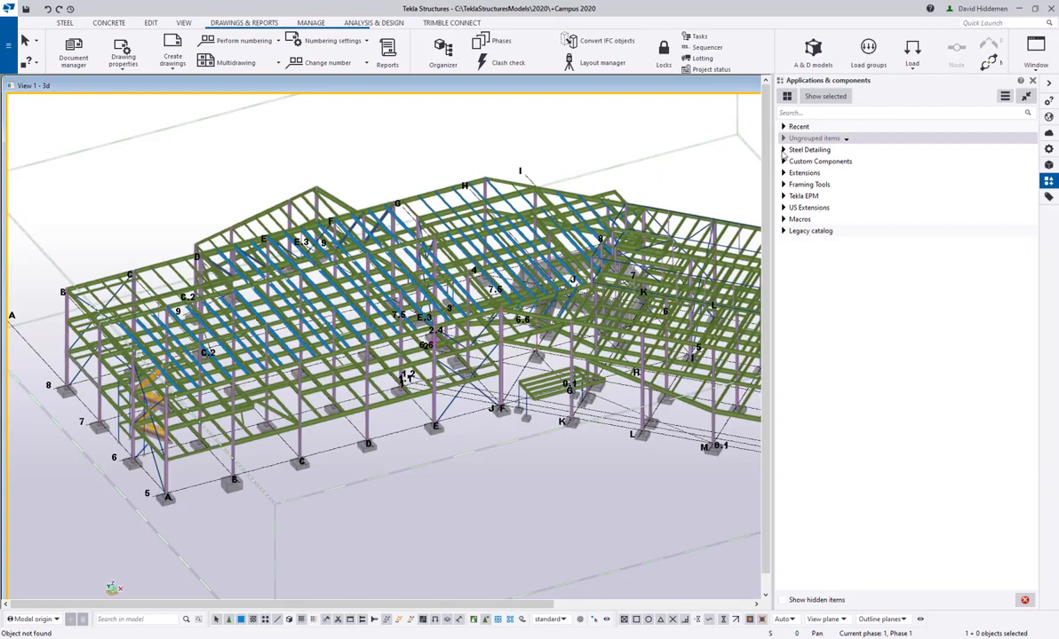
# - Expand Steel Detailing to show the Beam to beam connections components again
pyautogui.click(785, 150)
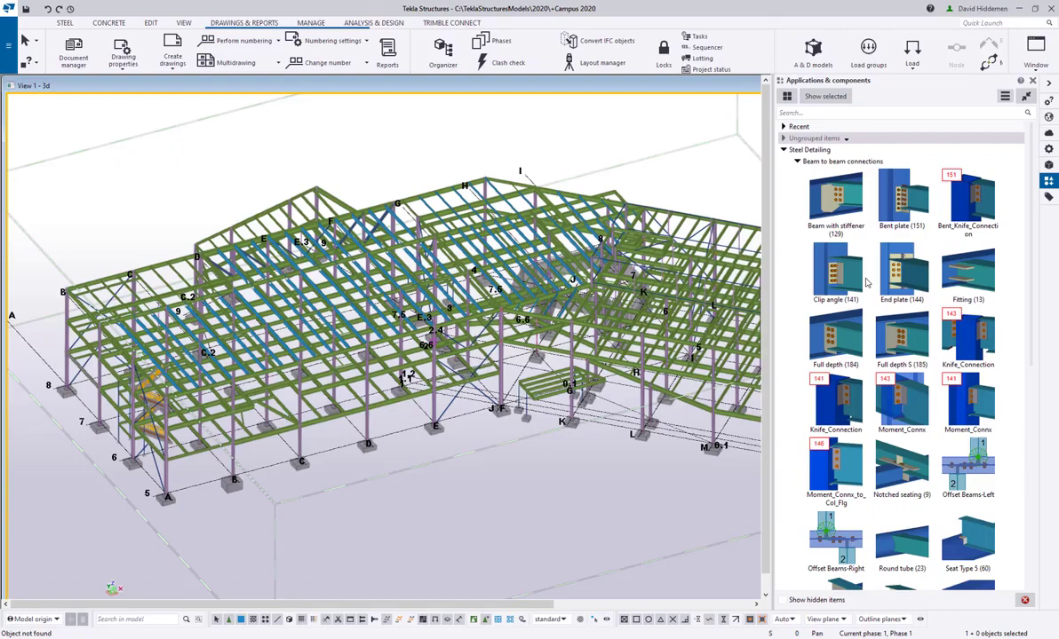
pyautogui.moveTo(865, 345)
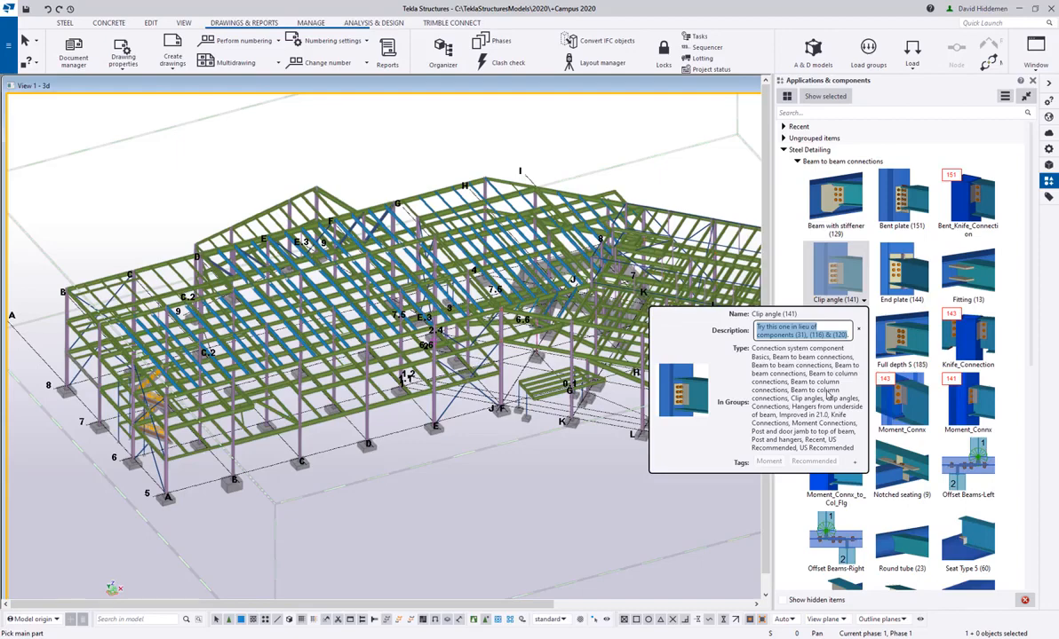
pyautogui.moveTo(857, 461)
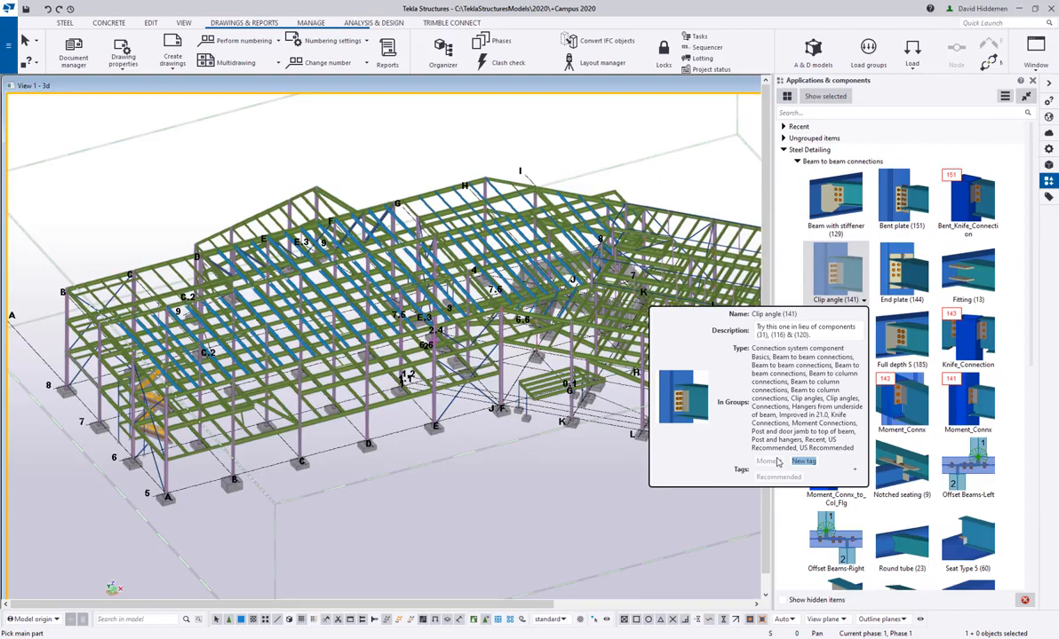
# - Enter the tag for Clip angle (141) and return to the catalog search box
pyautogui.write('sho')
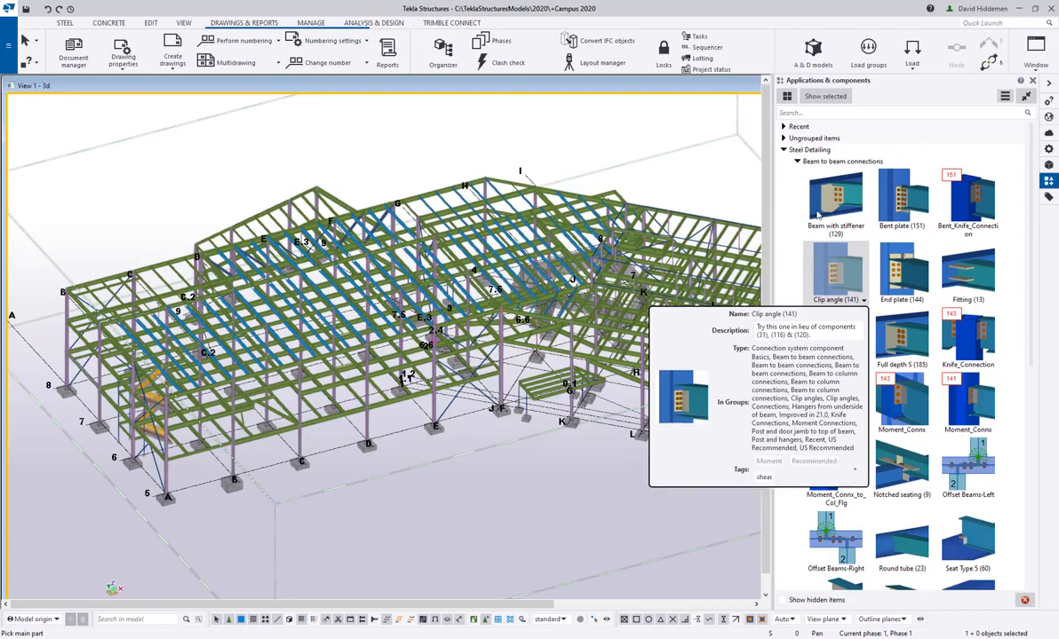
pyautogui.click(909, 114)
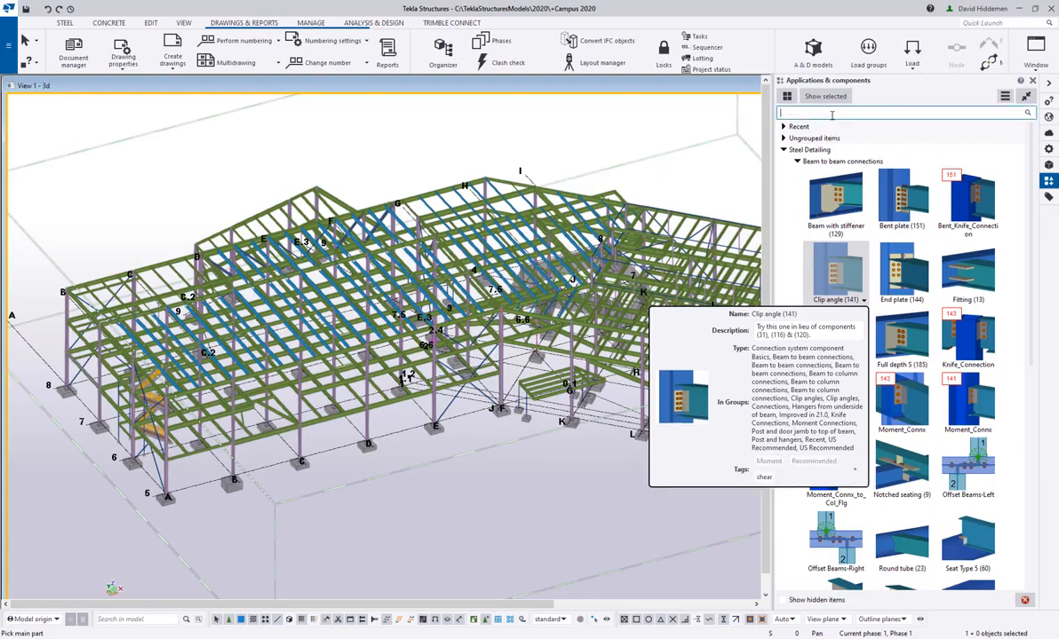
# - Search the catalog for 'shear' so Clip angle (141) appears in the results
pyautogui.write('shear')
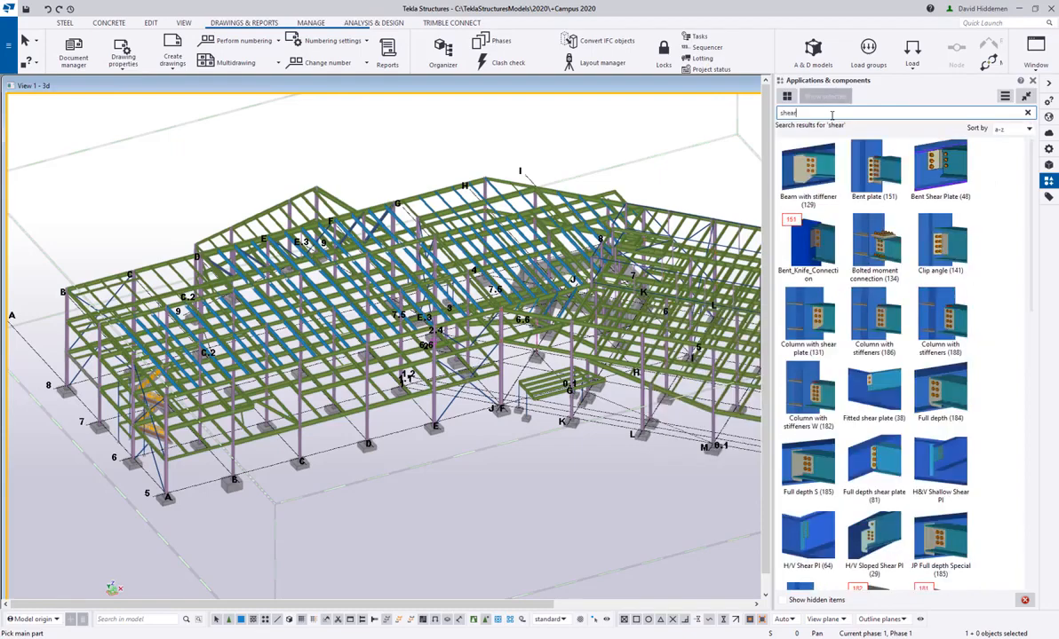
pyautogui.moveTo(942, 245)
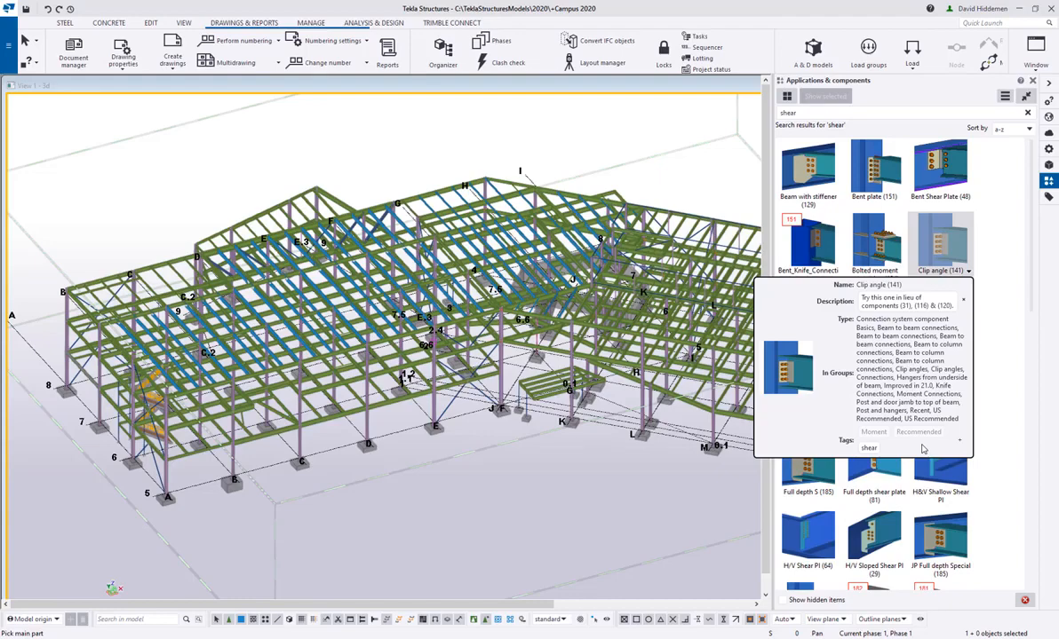
pyautogui.moveTo(973, 401)
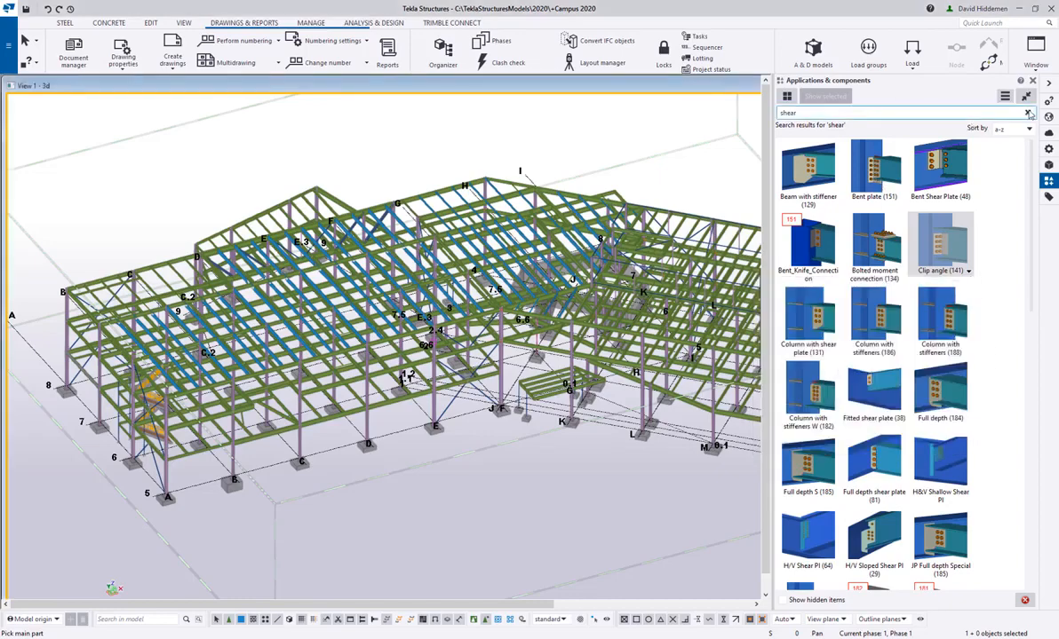
# - Clear the 'shear' search and collapse Steel Detailing back to the top-level groups
pyautogui.click(1027, 114)
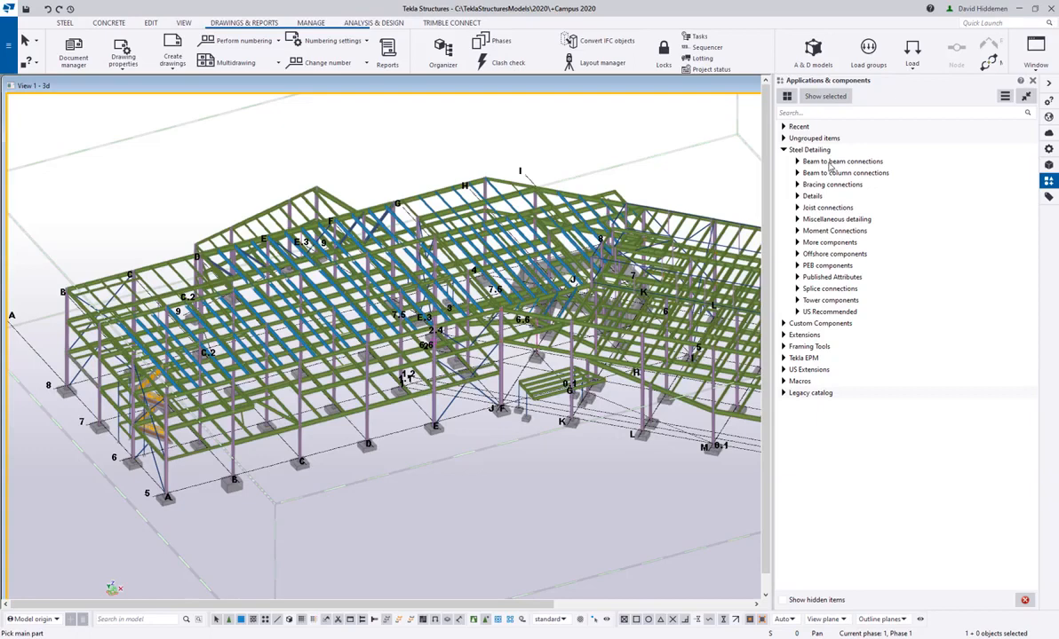
pyautogui.click(785, 149)
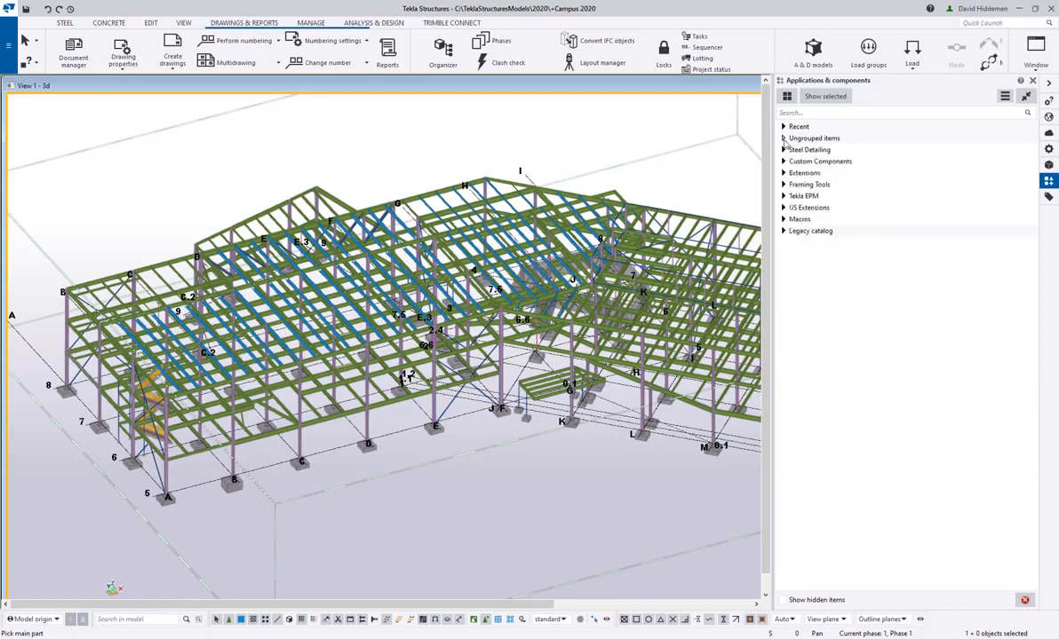
pyautogui.click(785, 127)
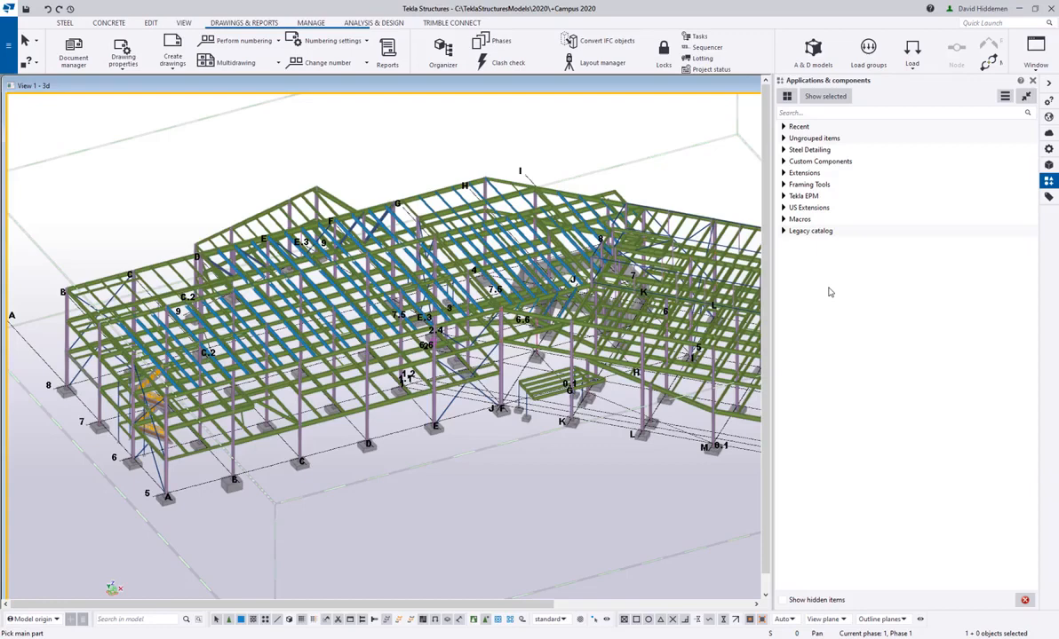
# - Create a new catalog group named 'Dave's F...' as a personal favorites group
pyautogui.rightClick(830, 291)
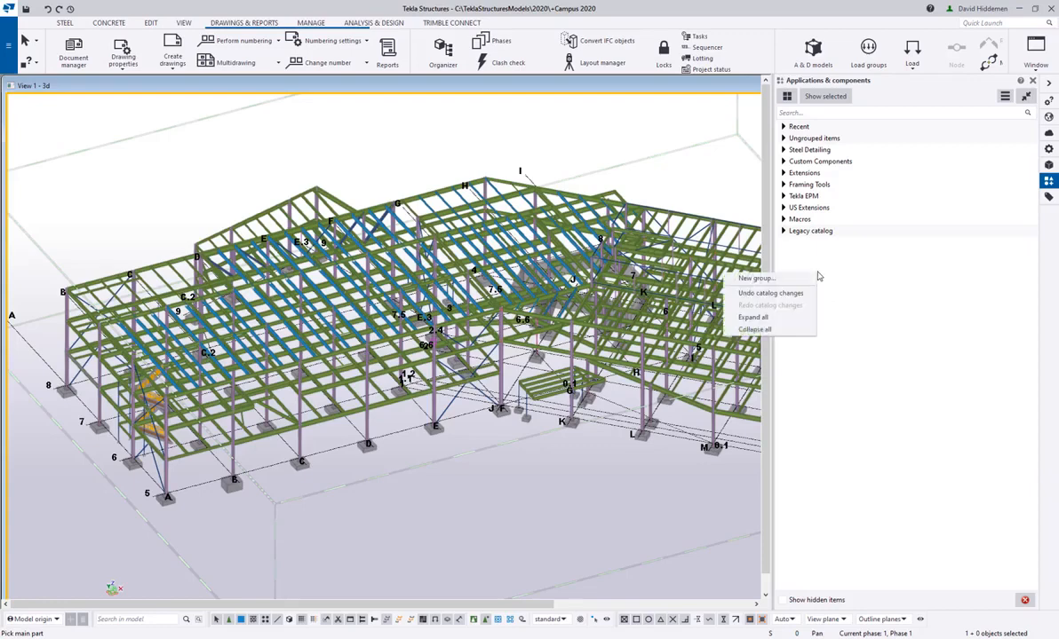
pyautogui.moveTo(767, 277)
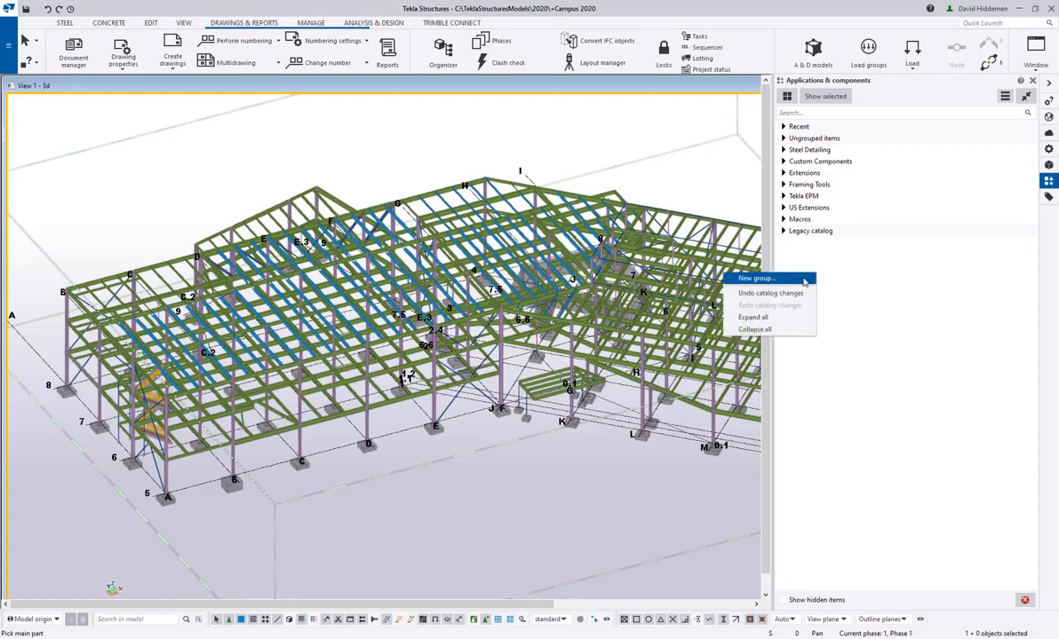
pyautogui.click(764, 277)
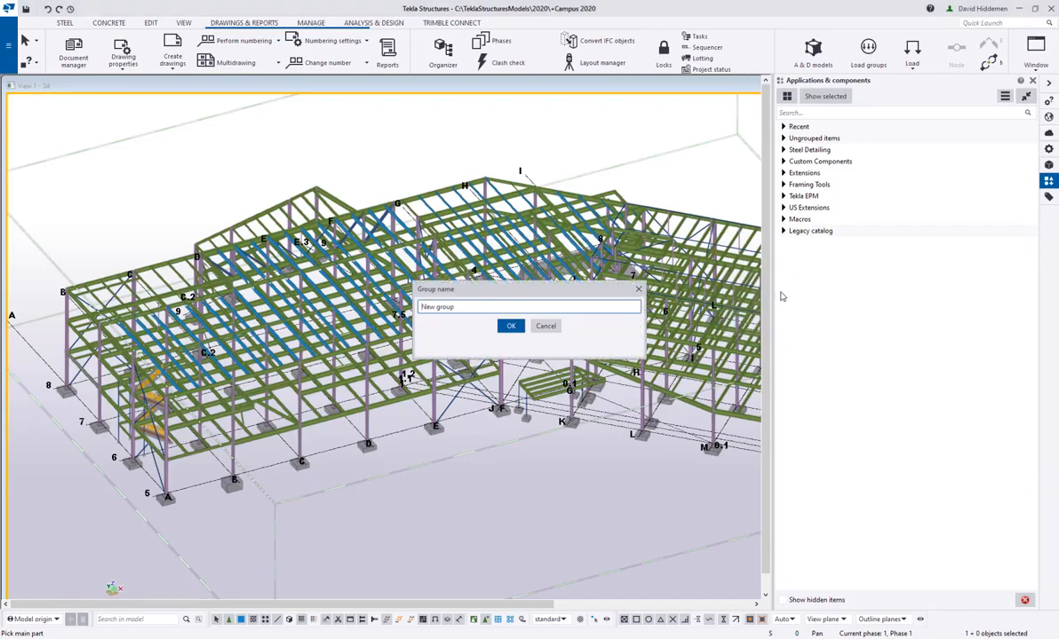
pyautogui.write('b')
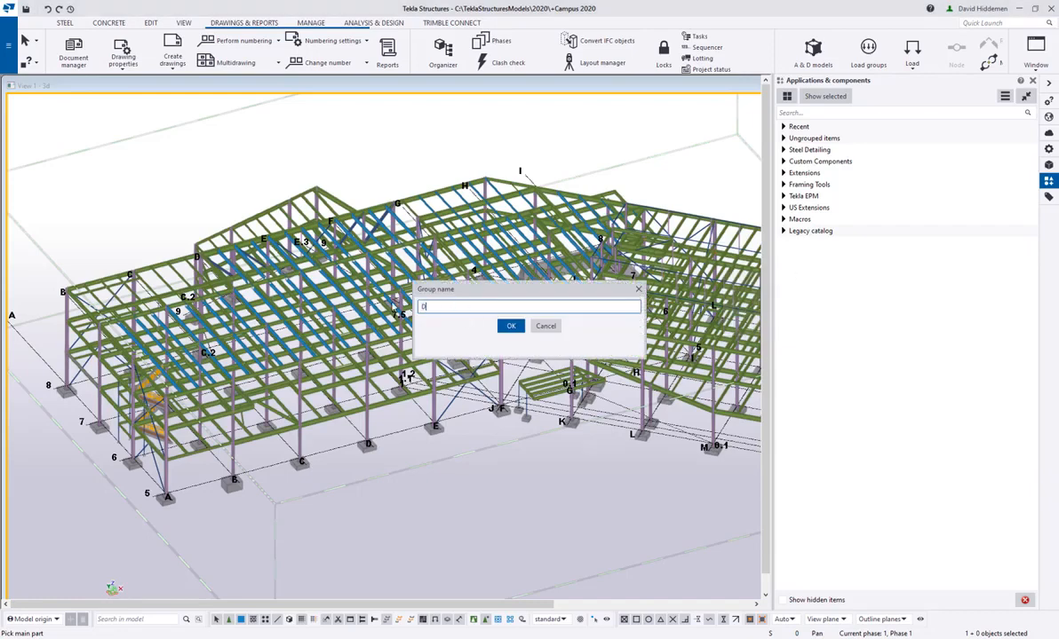
pyautogui.write("Dave's Favs")
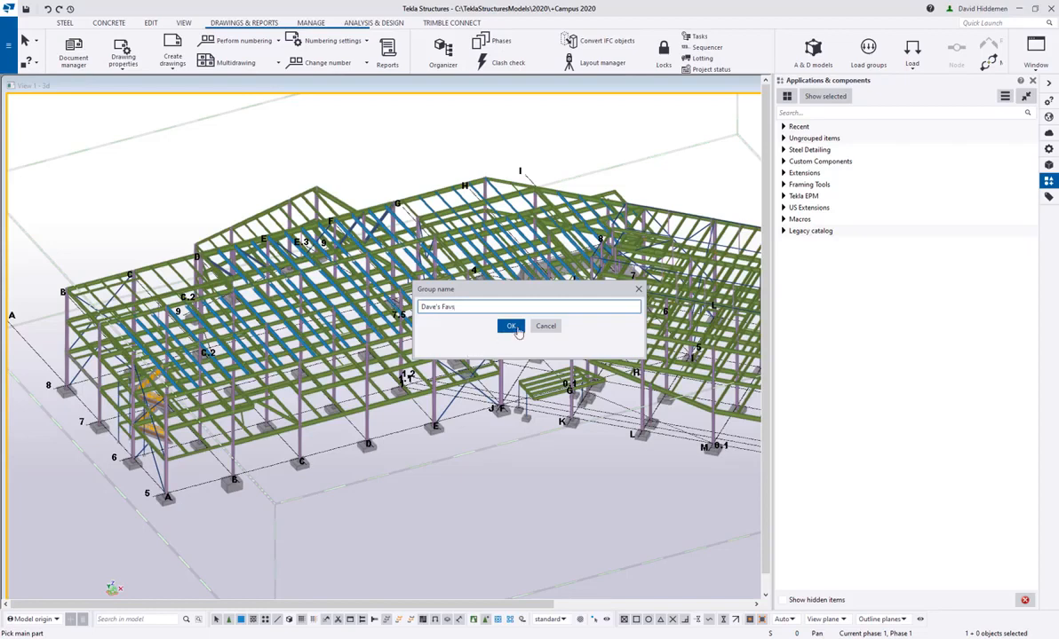
pyautogui.click(511, 327)
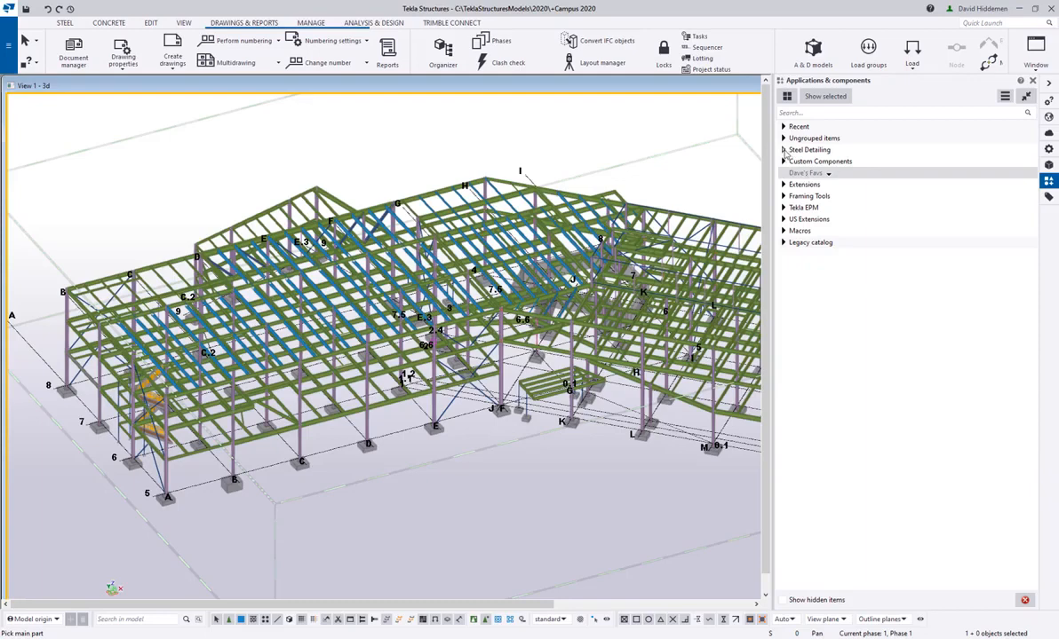
# - Add Clip angle, Bent plate and Shear plate simple (searched as 146) to the favorites group
pyautogui.click(786, 149)
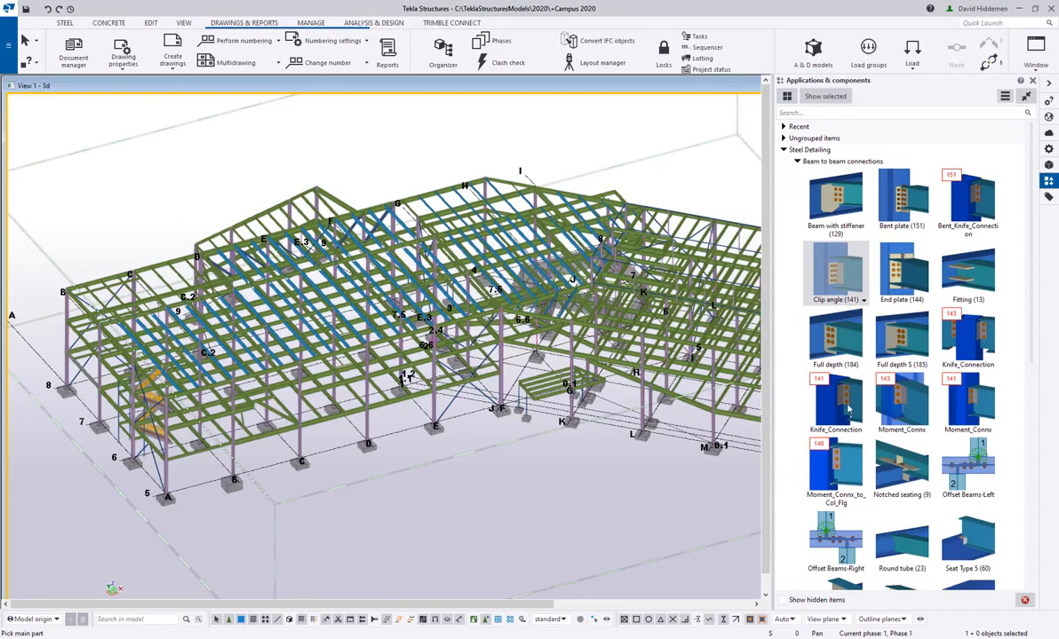
pyautogui.rightClick(835, 270)
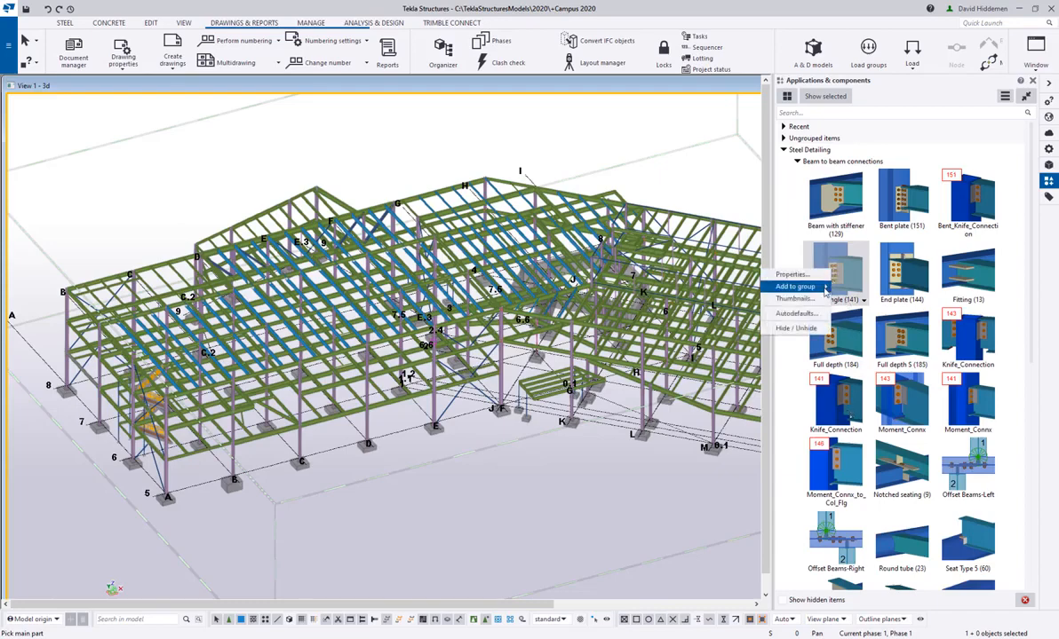
pyautogui.moveTo(796, 286)
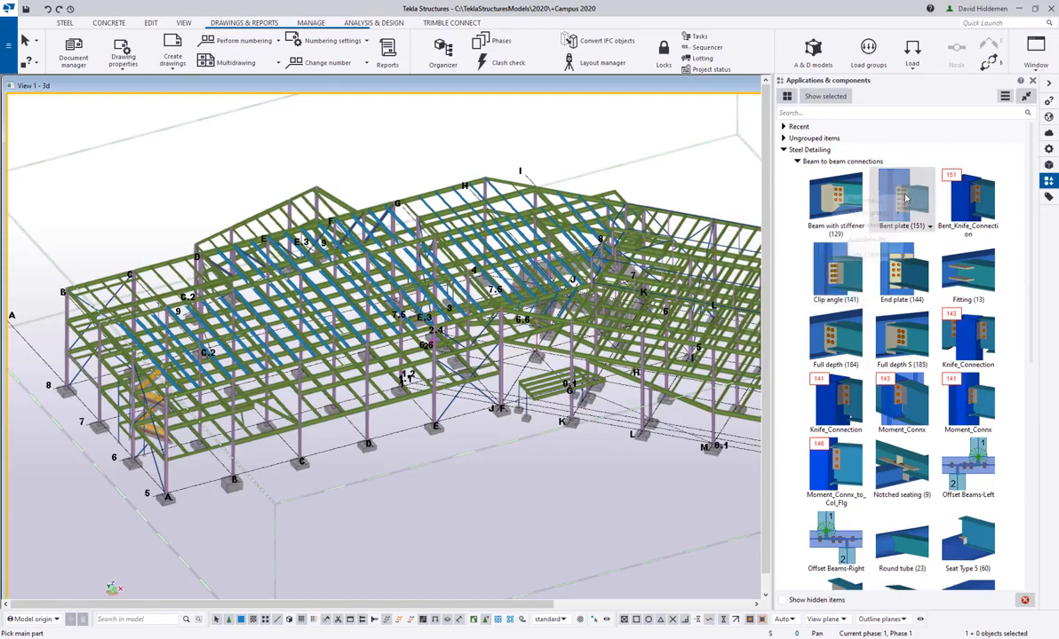
pyautogui.rightClick(904, 196)
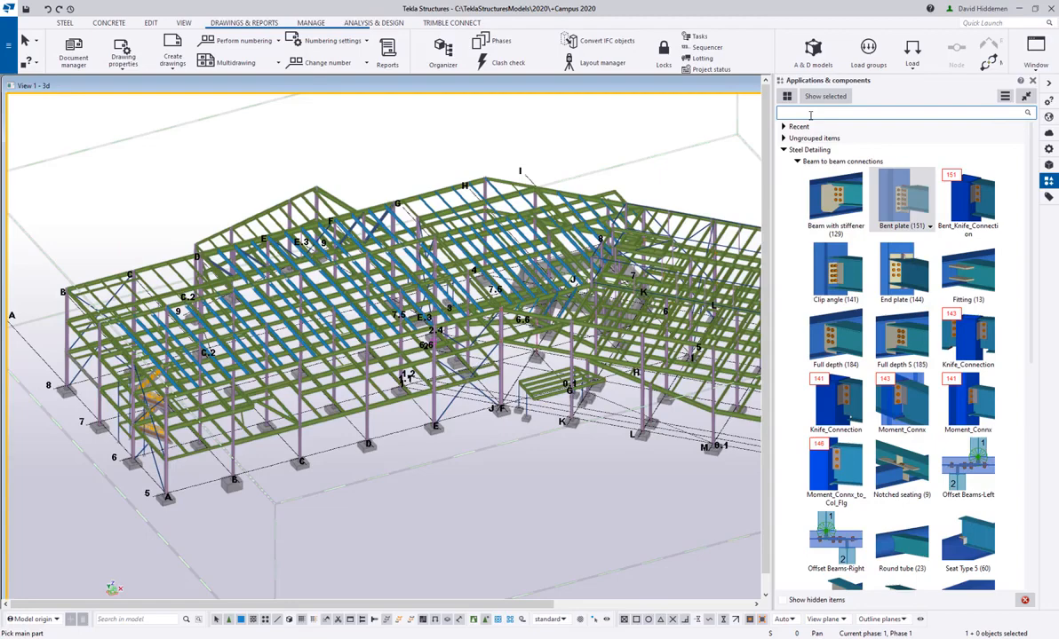
pyautogui.write('146')
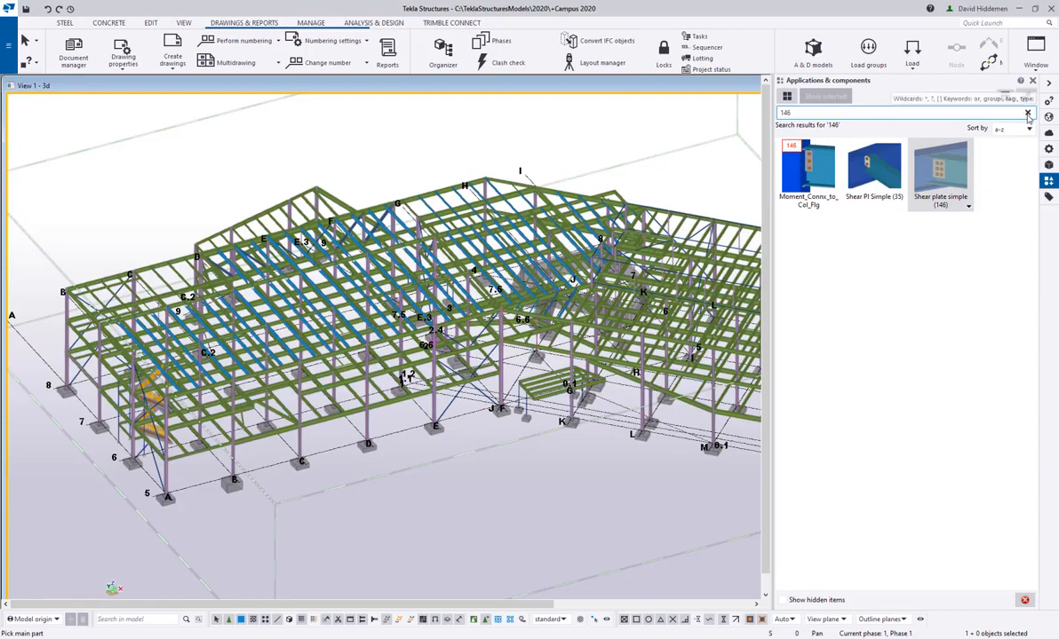
pyautogui.click(1027, 114)
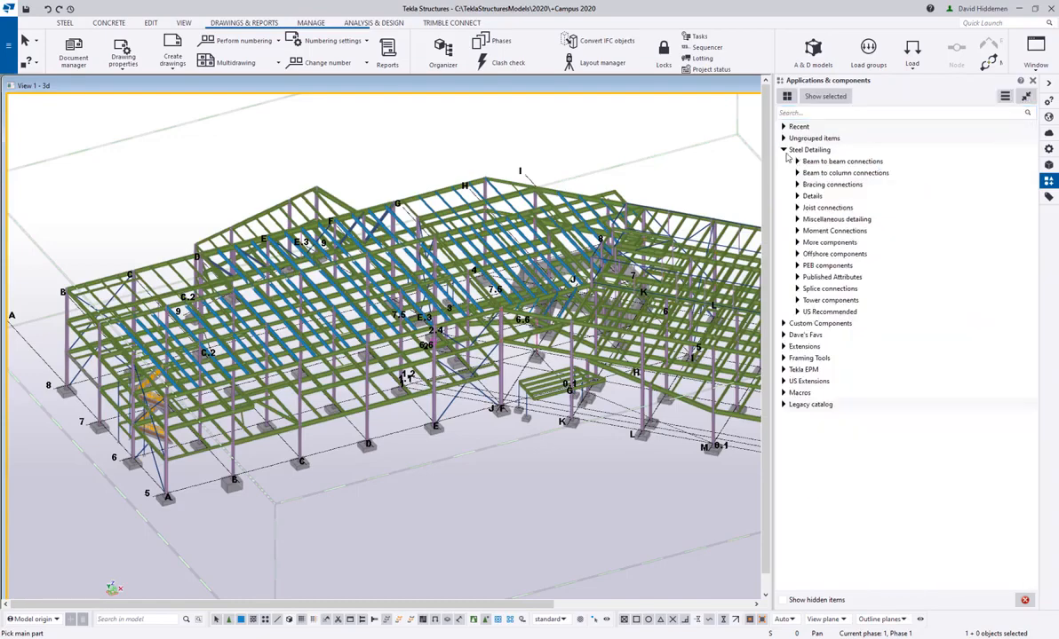
# - Collapse Steel Detailing, expand the favorites group and bring up its context menu
pyautogui.click(785, 149)
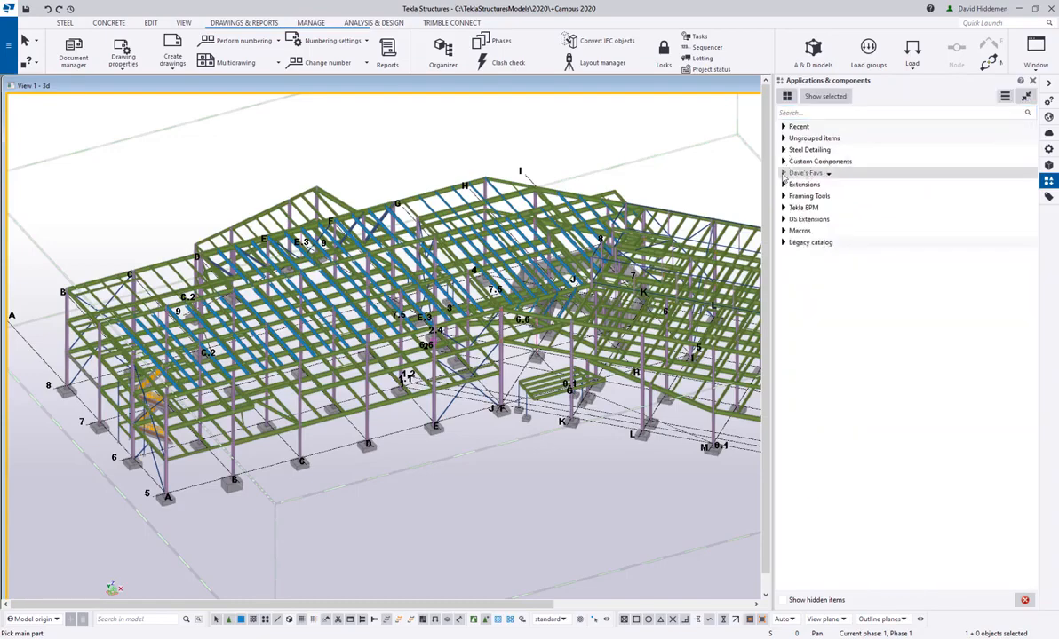
pyautogui.click(785, 174)
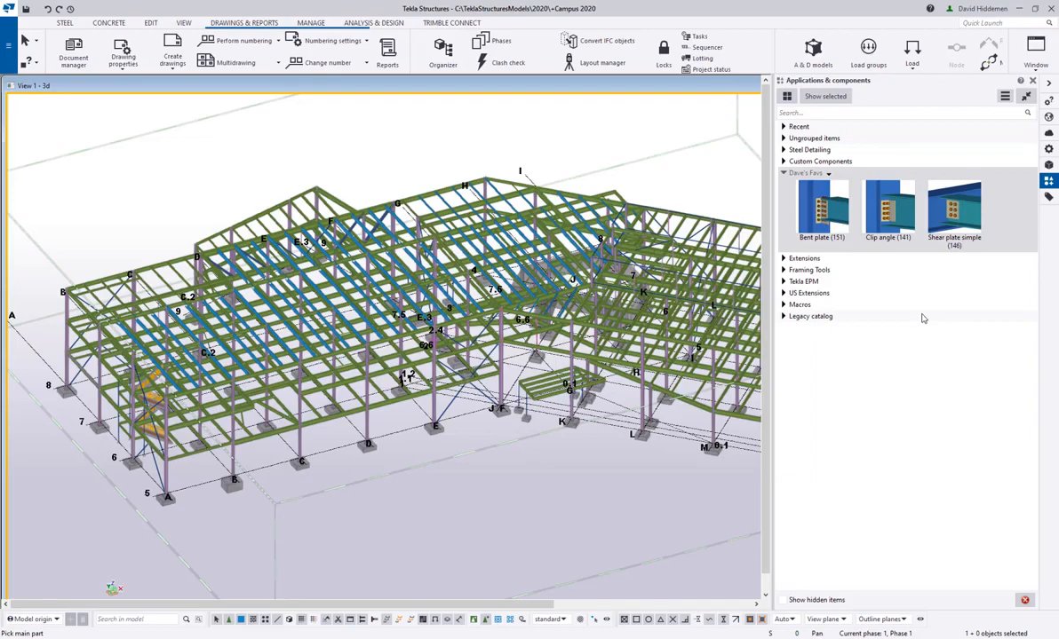
pyautogui.moveTo(917, 316)
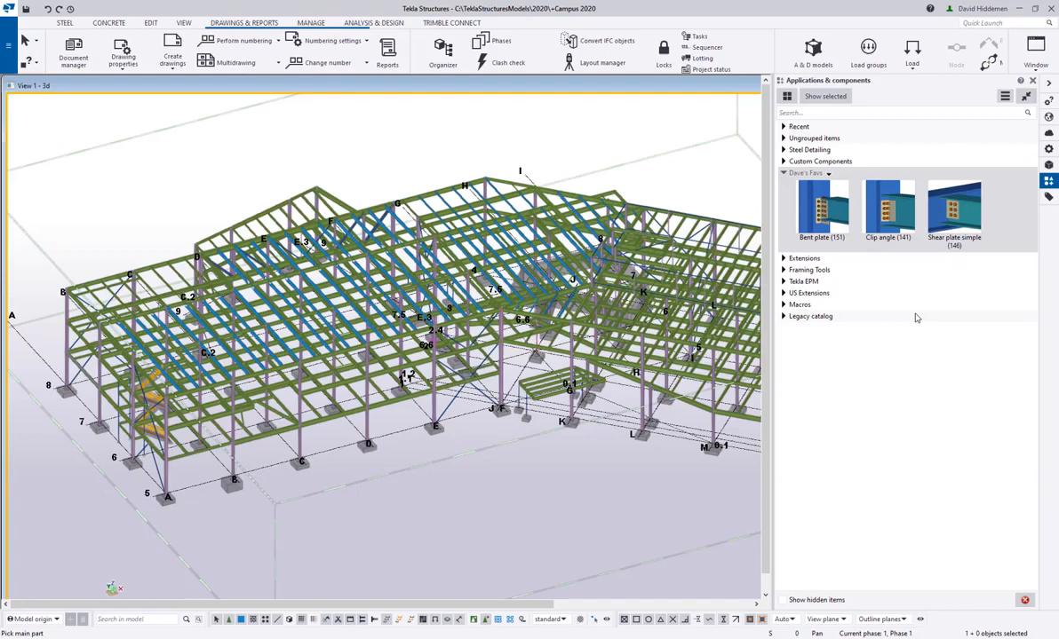
pyautogui.moveTo(886, 156)
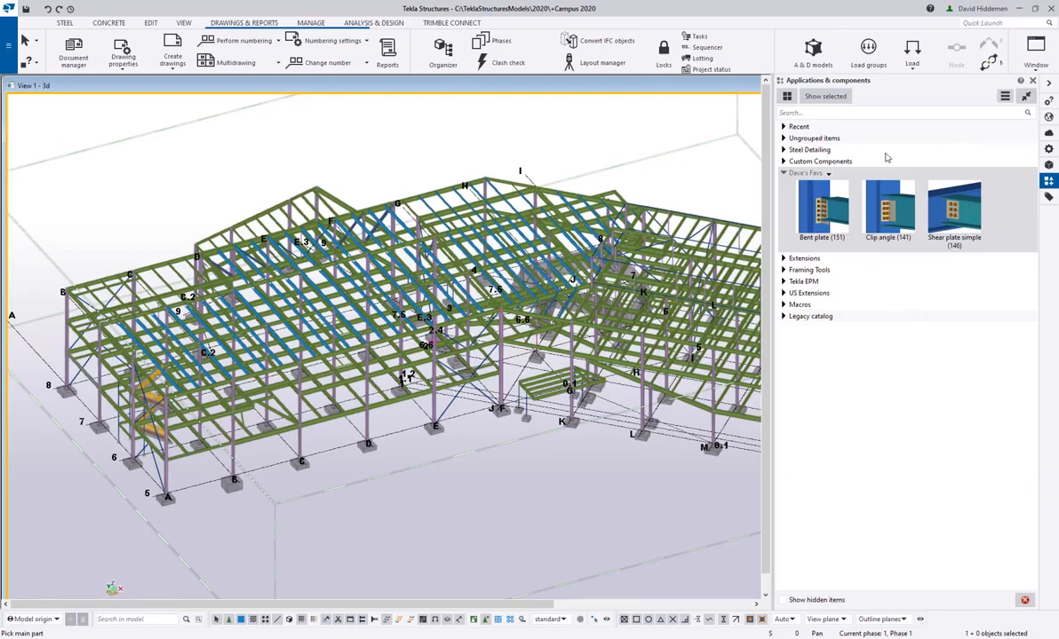
pyautogui.moveTo(892, 277)
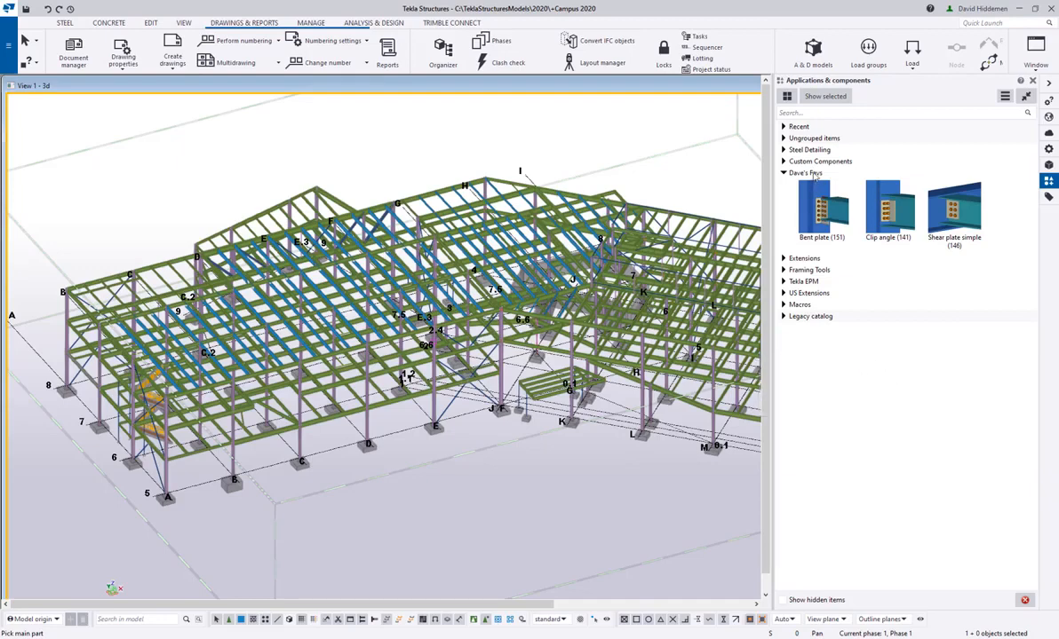
pyautogui.rightClick(805, 174)
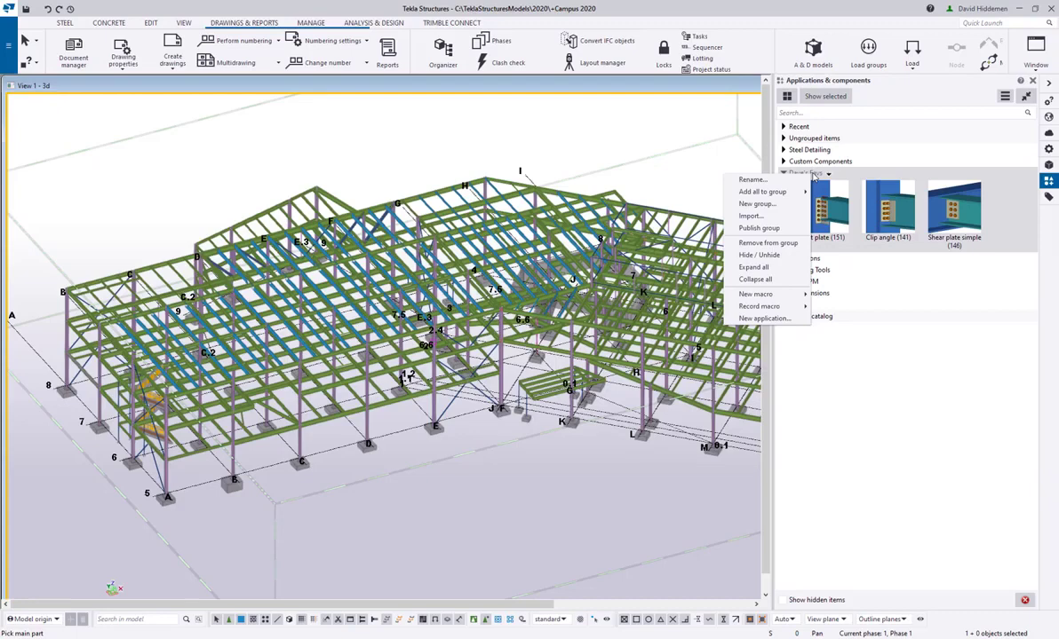
pyautogui.moveTo(877, 363)
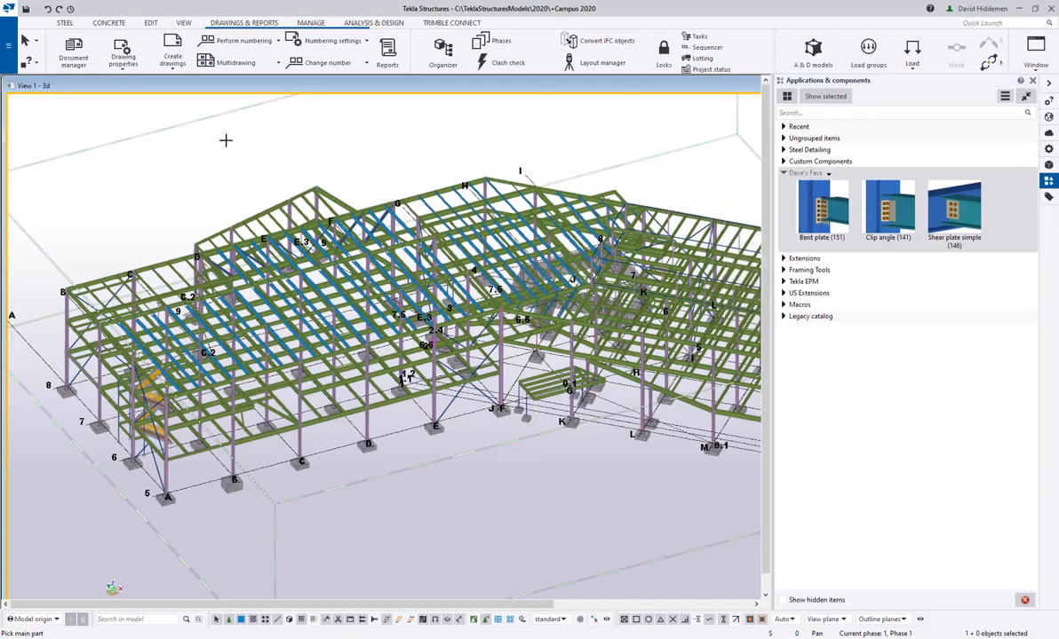
pyautogui.moveTo(270, 159)
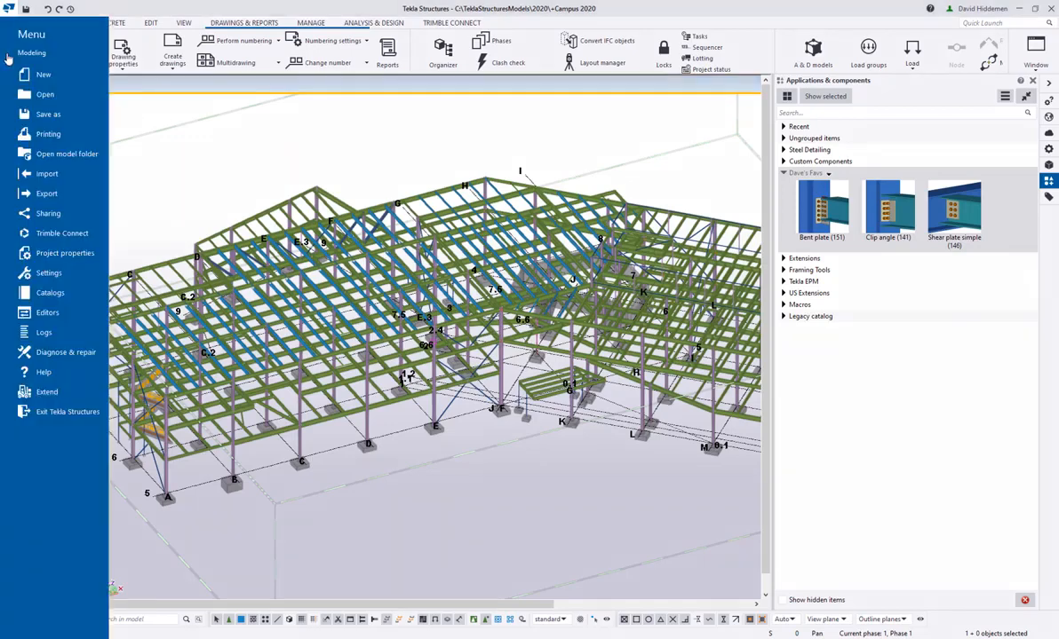
# - Save the model as a model template, then open the model folder from the File menu
pyautogui.click(48, 114)
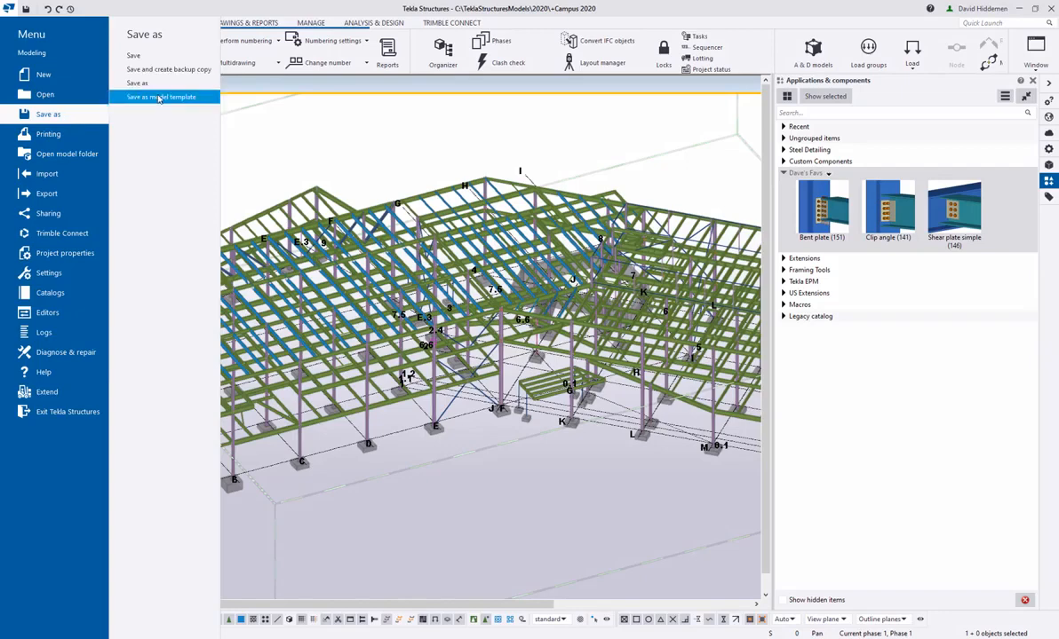
pyautogui.moveTo(160, 105)
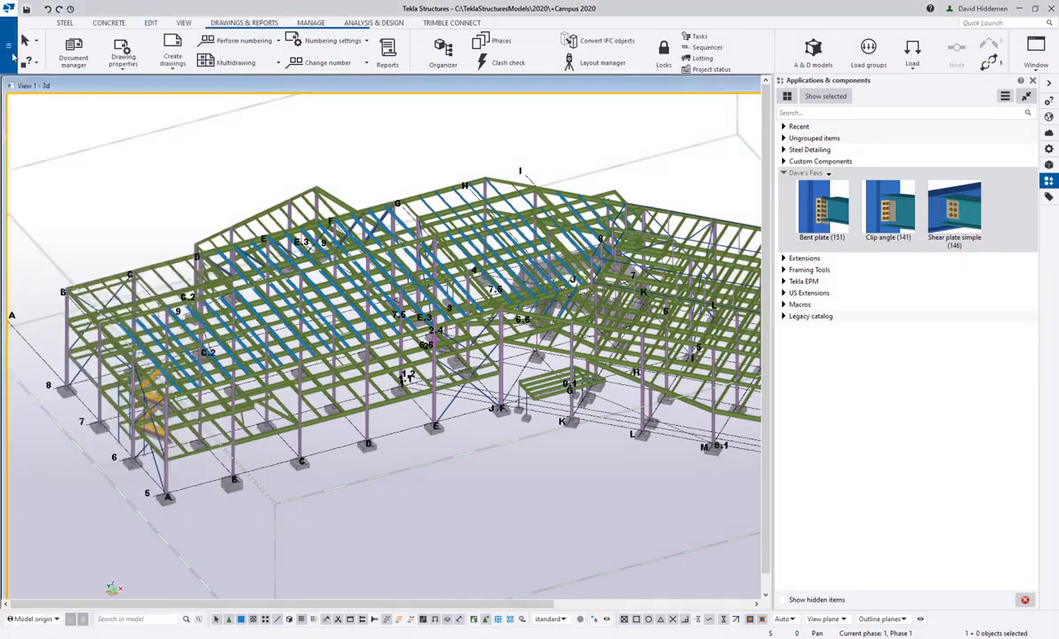
pyautogui.click(10, 43)
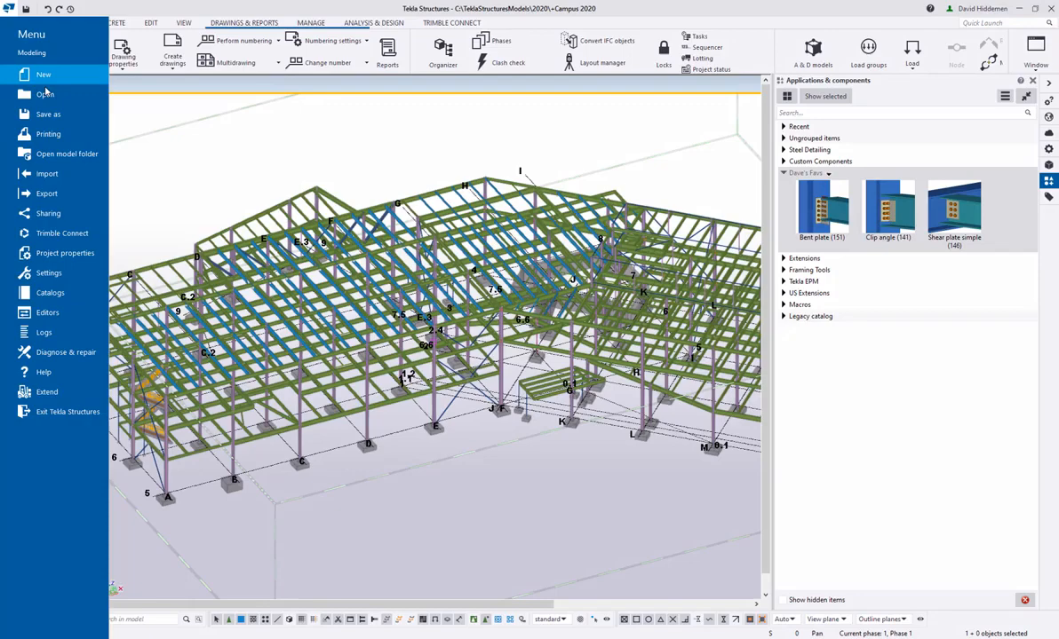
pyautogui.moveTo(67, 153)
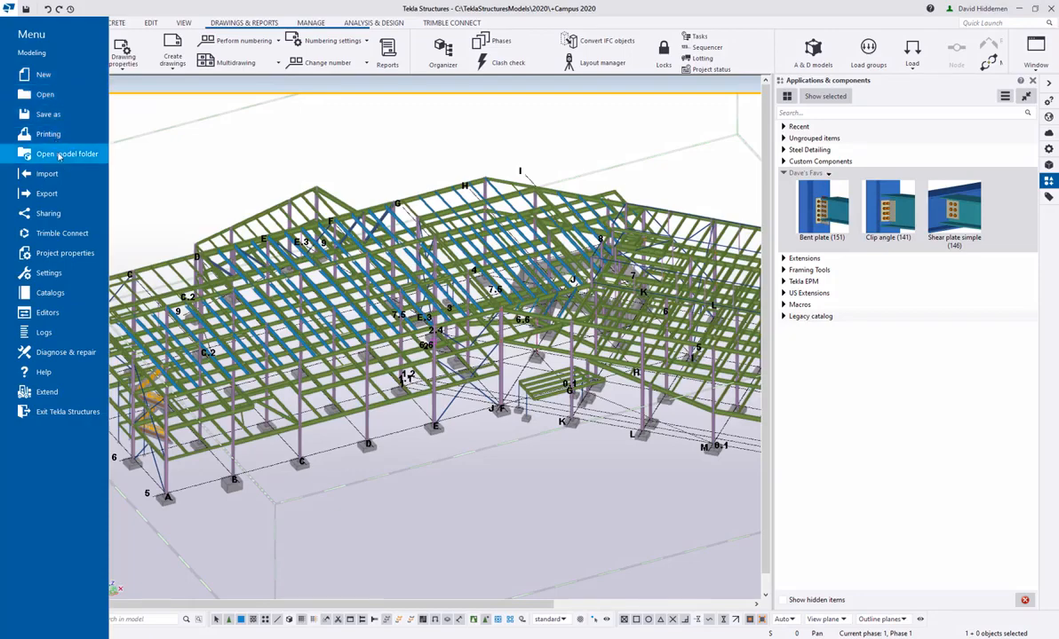
pyautogui.click(27, 34)
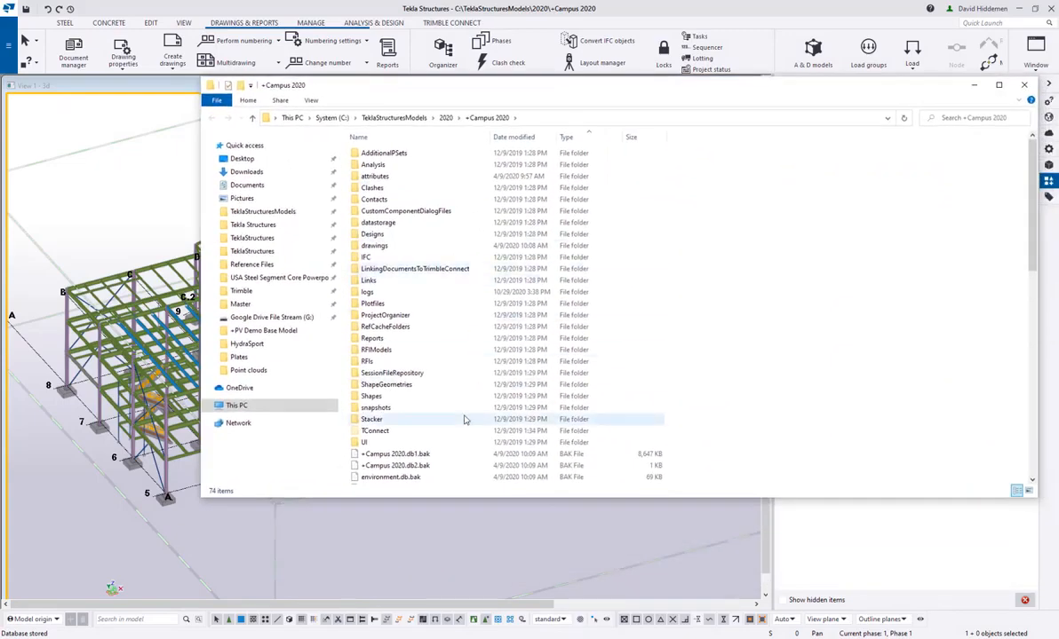
# - Locate and select ComponentCatalog.xml in the Campus model folder, then close the Explorer window
pyautogui.scroll(-3)
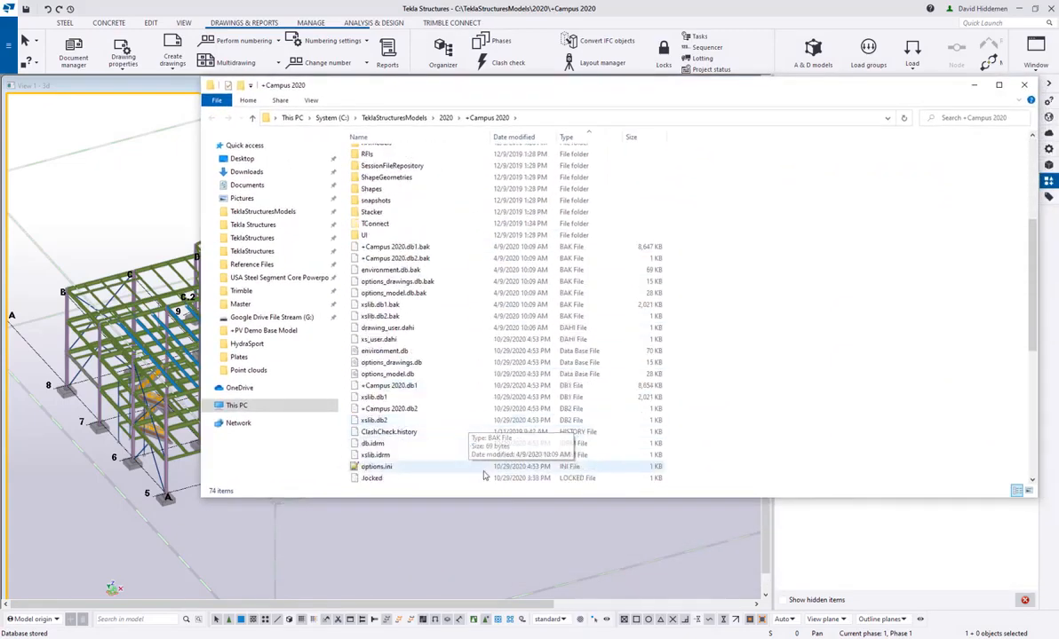
pyautogui.scroll(-3)
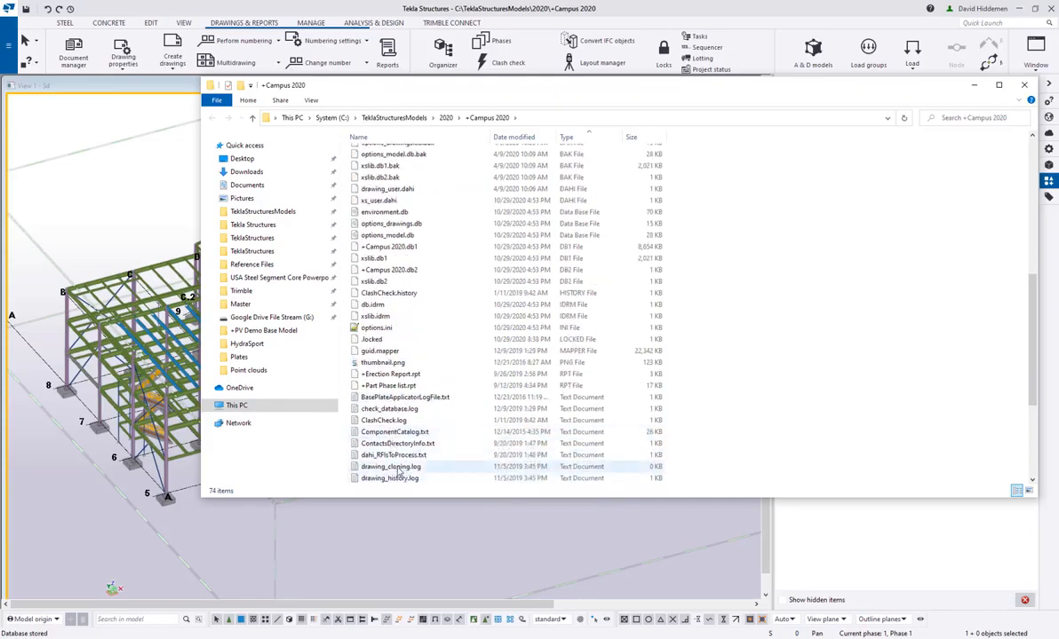
pyautogui.scroll(-3)
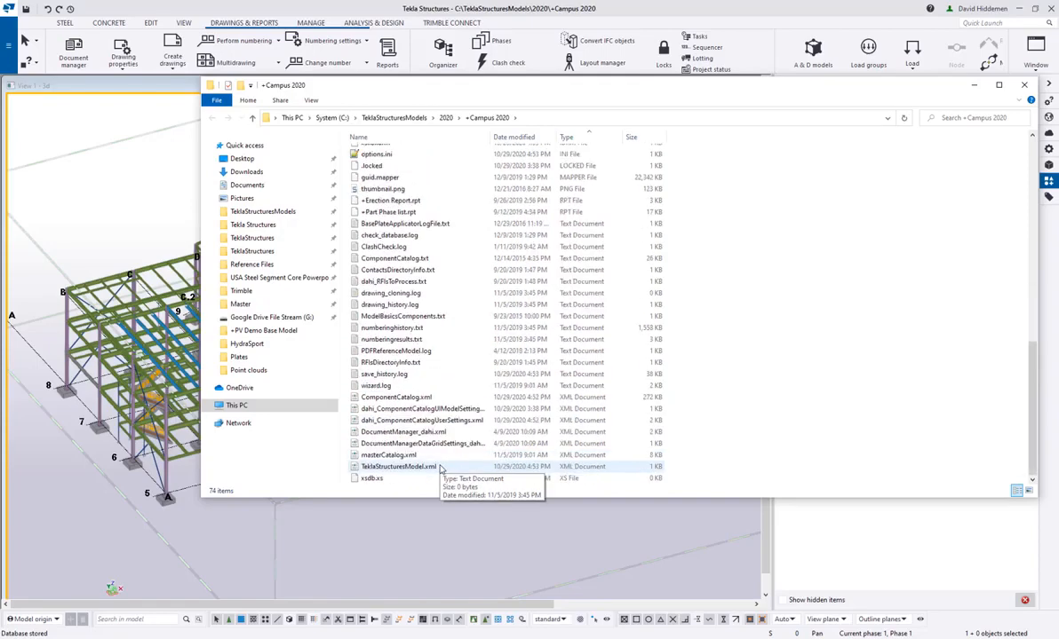
pyautogui.click(394, 398)
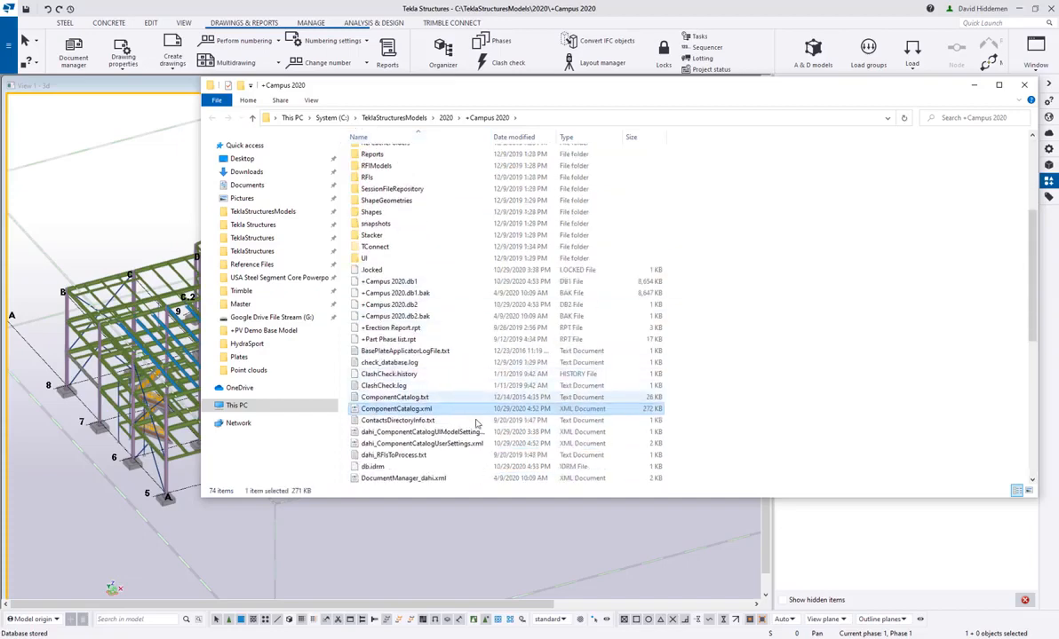
pyautogui.moveTo(448, 444)
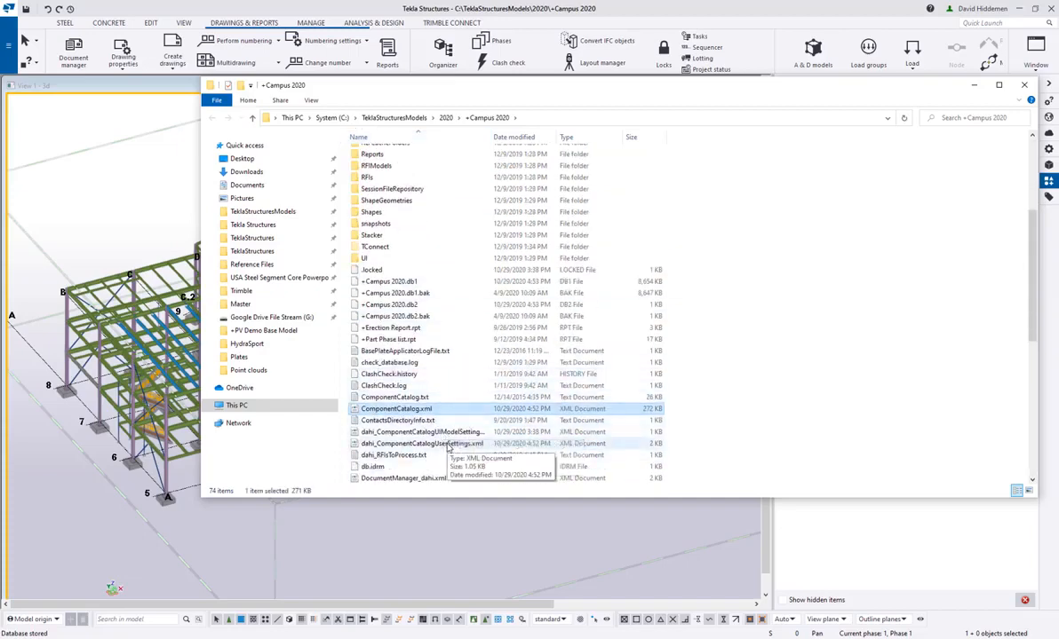
pyautogui.moveTo(458, 455)
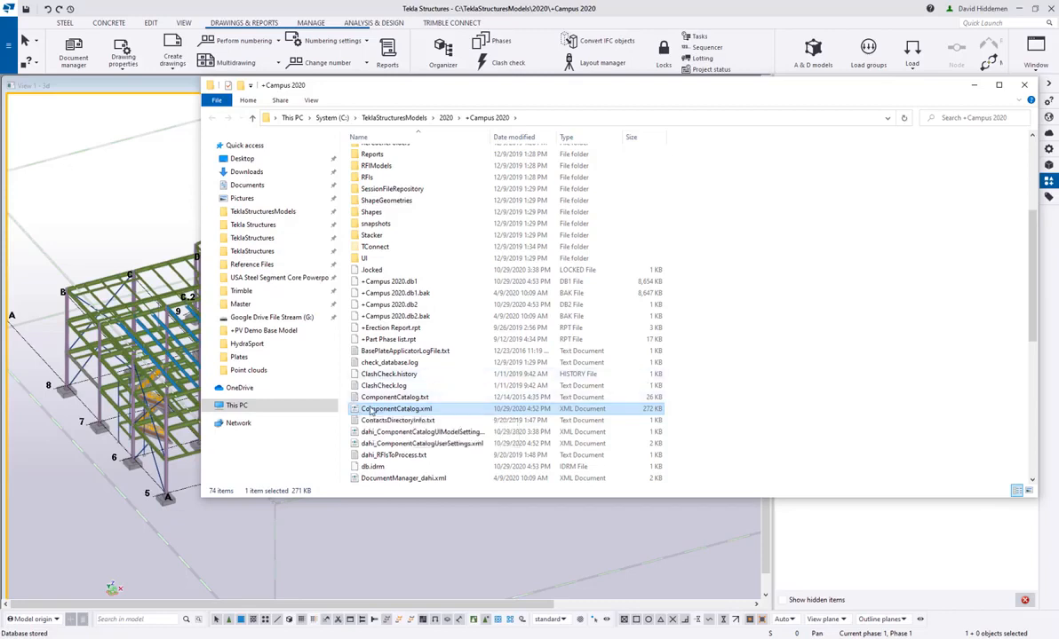
pyautogui.rightClick(394, 408)
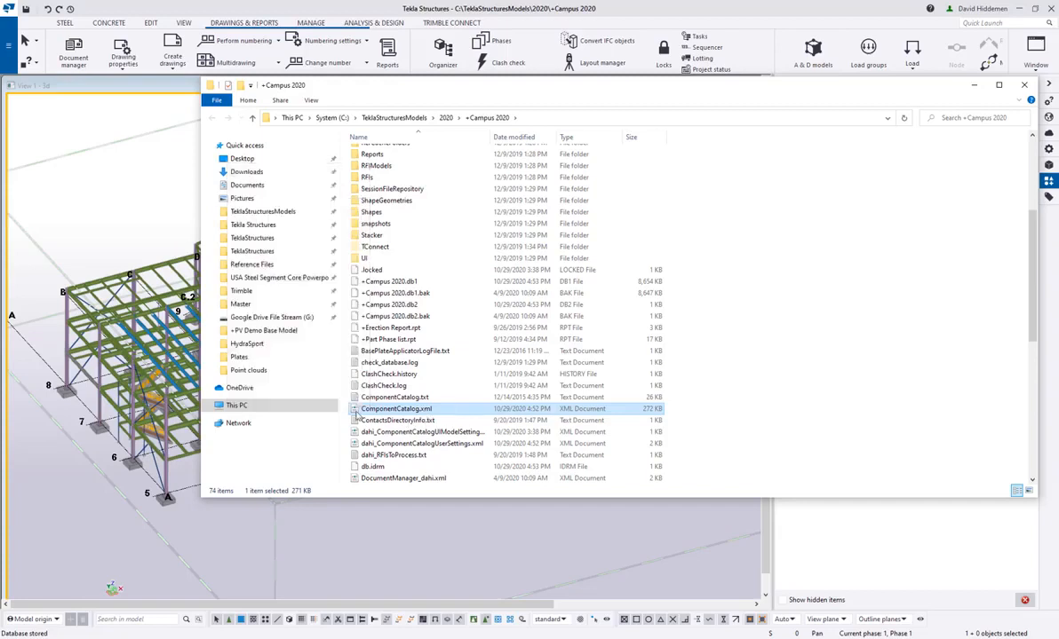
pyautogui.click(394, 408)
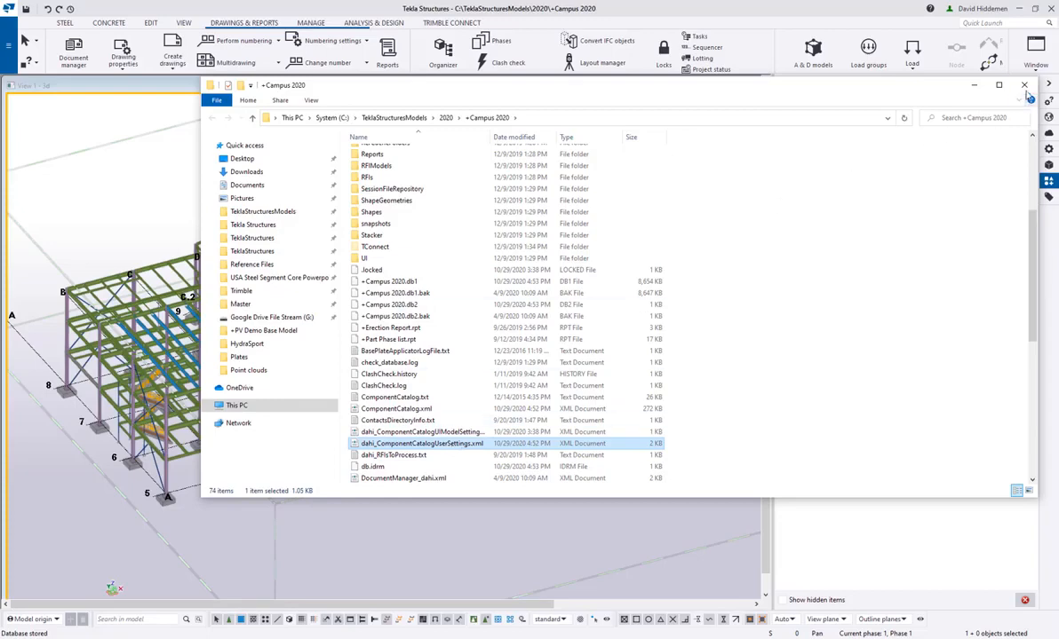
pyautogui.click(1025, 86)
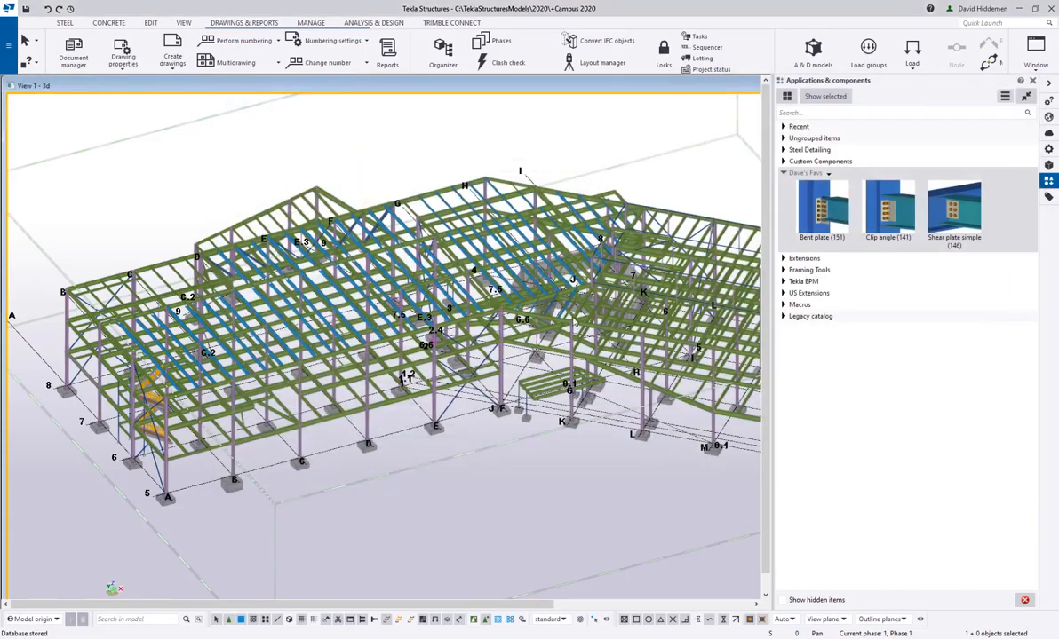